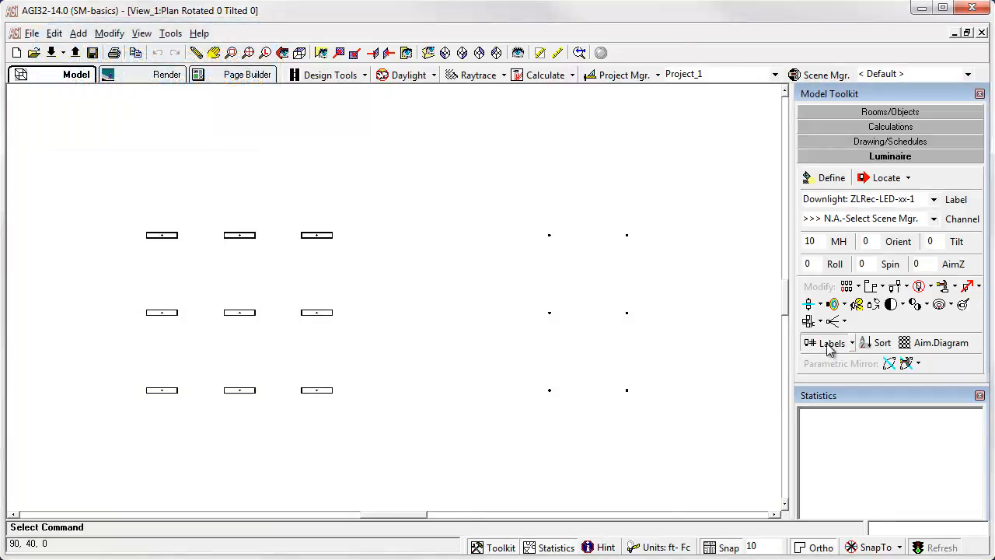
Turn luminaire labels on showing Project Name, Luminaire Number and Channel for every fixture
left_click(827, 342)
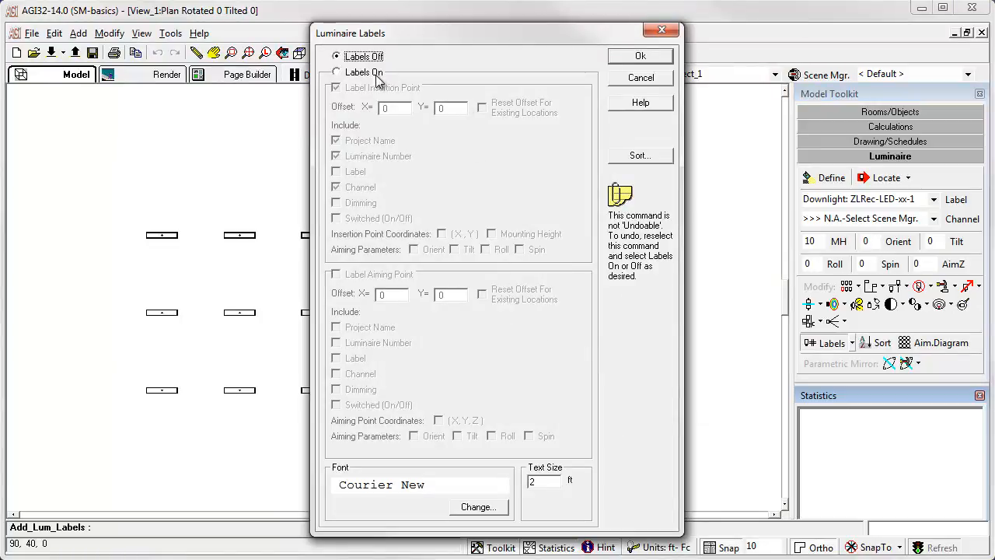
left_click(336, 71)
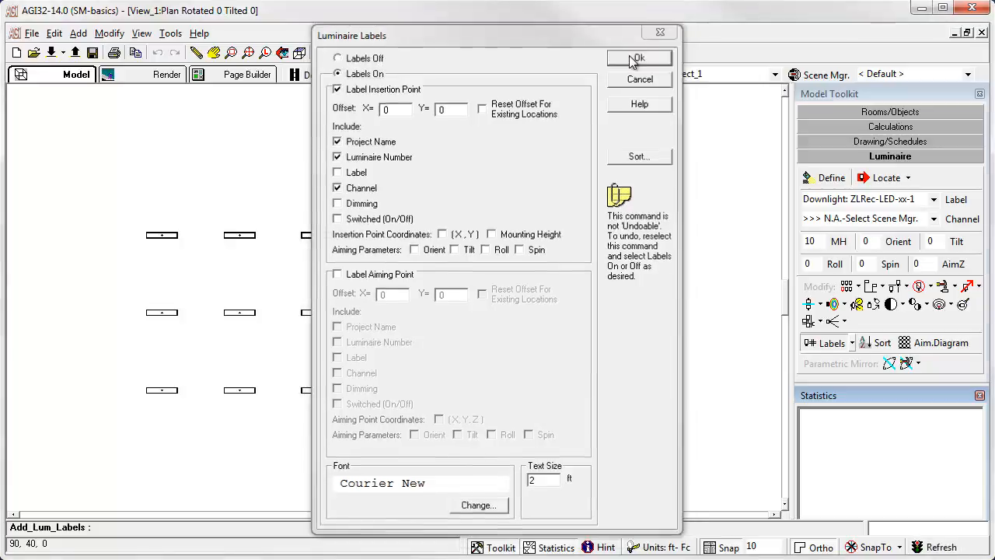
left_click(638, 57)
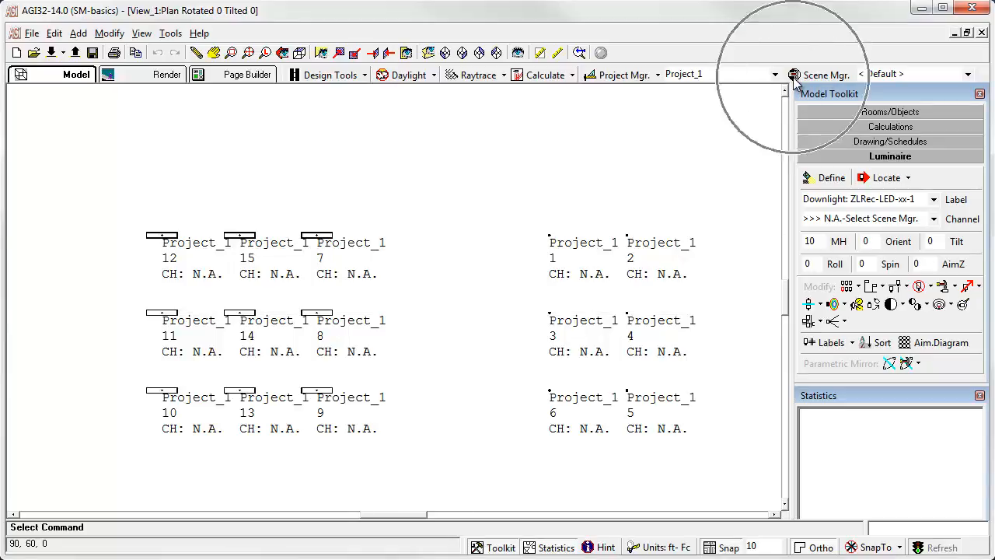
In Scene Manager, add scenes one, two and three via Add Scene(s) with comma-separated names
left_click(821, 75)
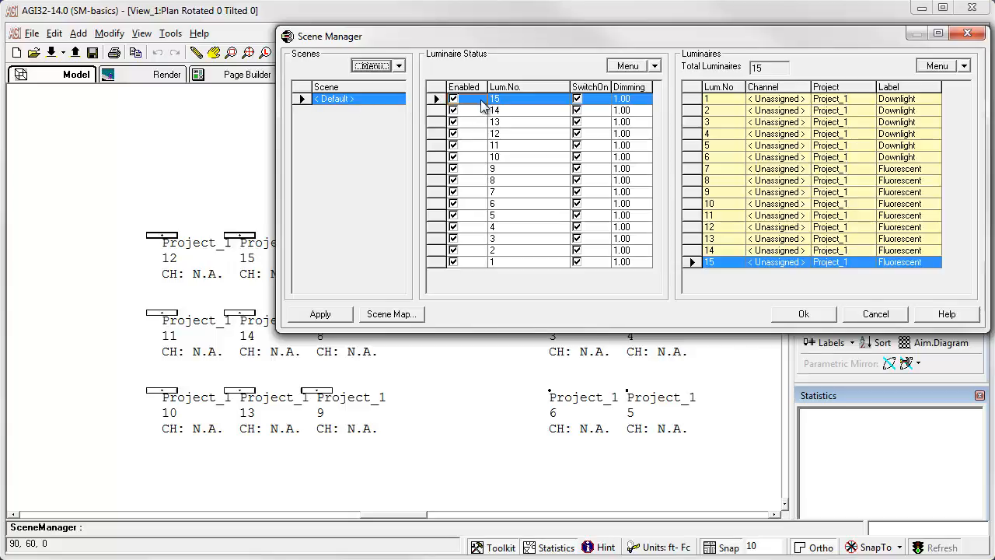
mouse_move(451, 202)
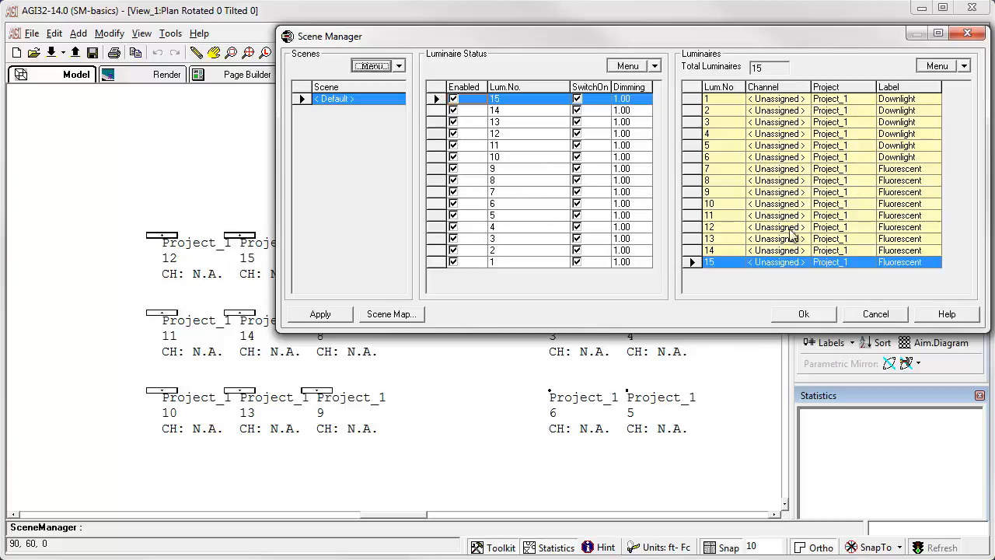
mouse_move(358, 87)
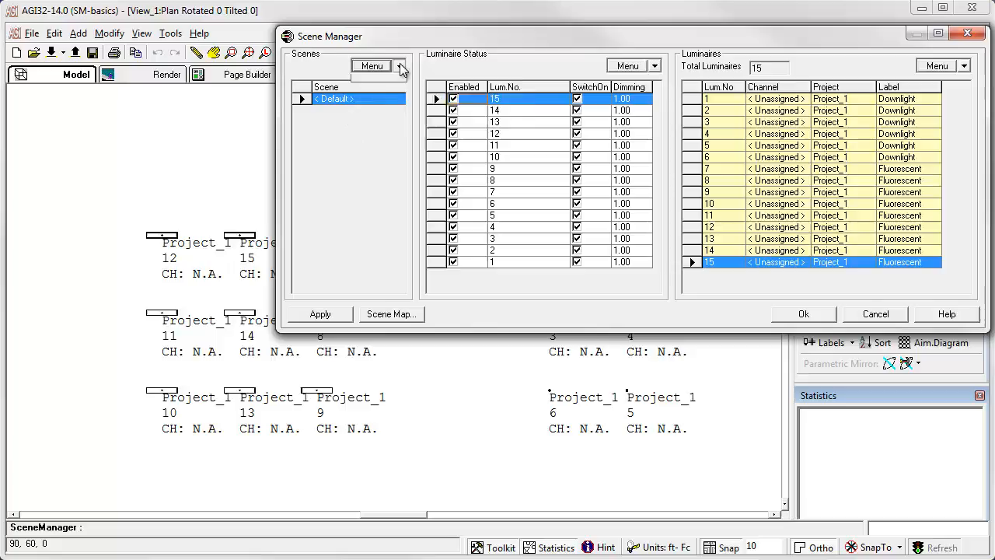
left_click(398, 66)
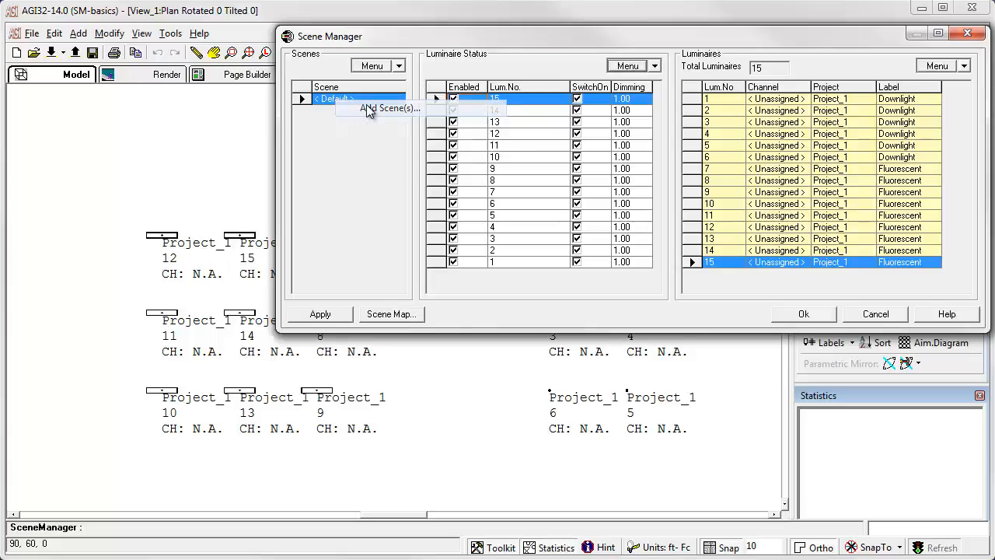
left_click(386, 108)
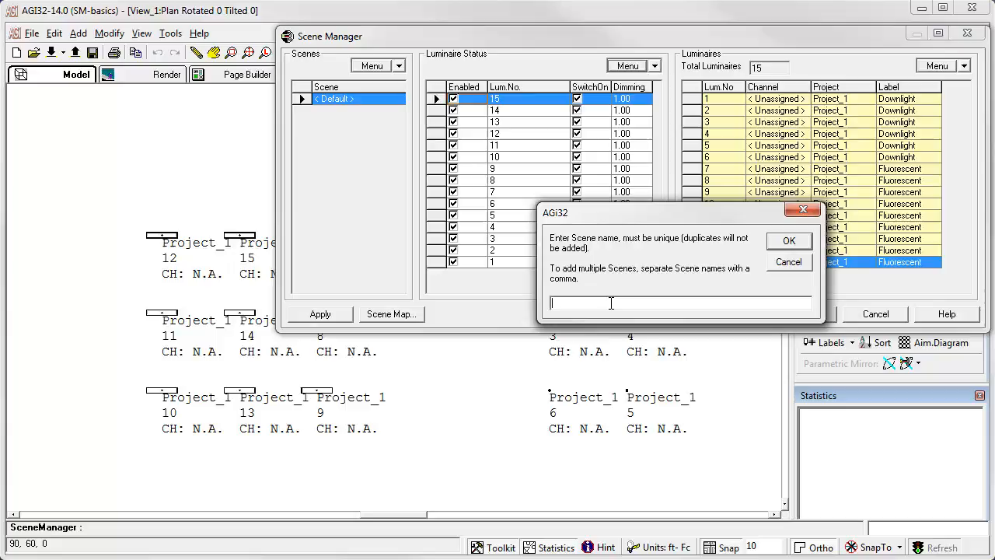
type("one.t")
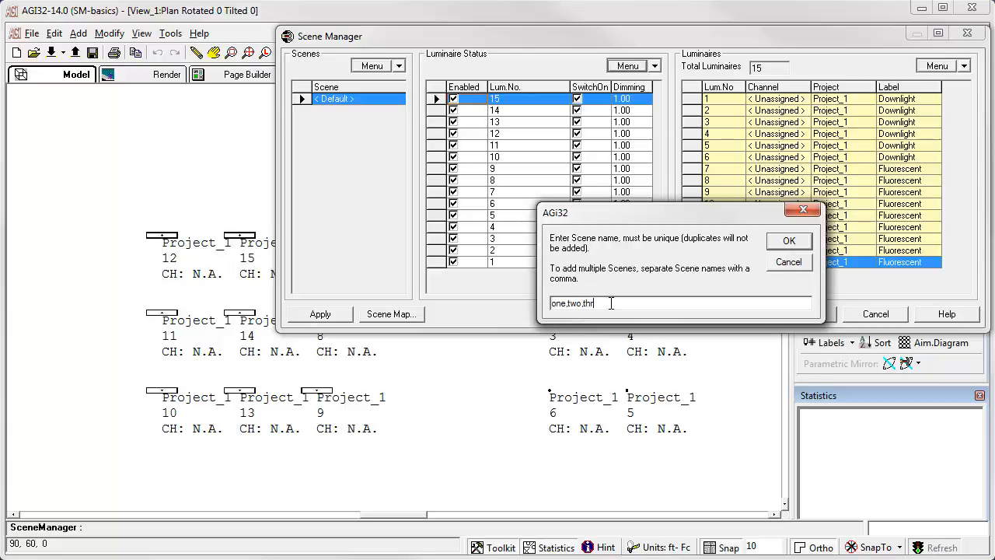
left_click(788, 239)
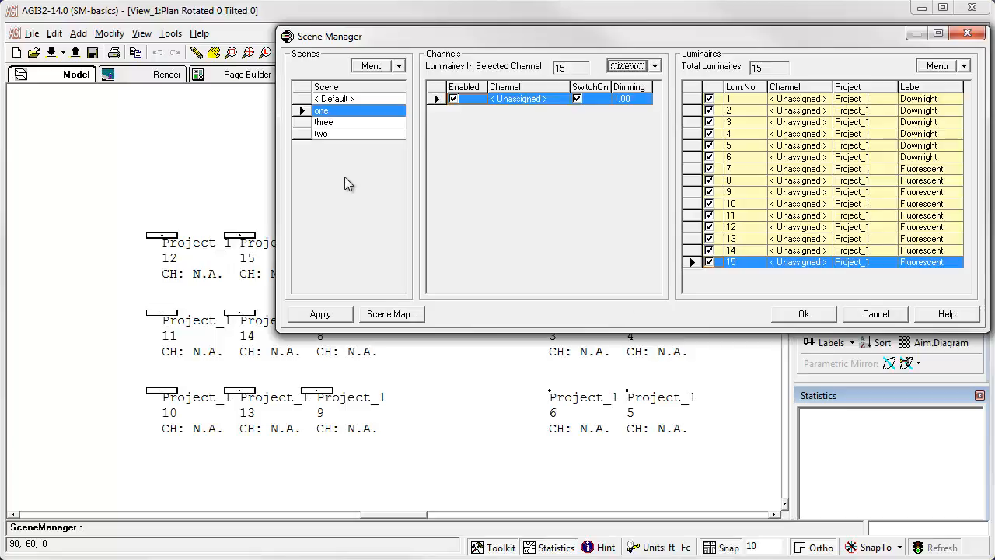
mouse_move(461, 153)
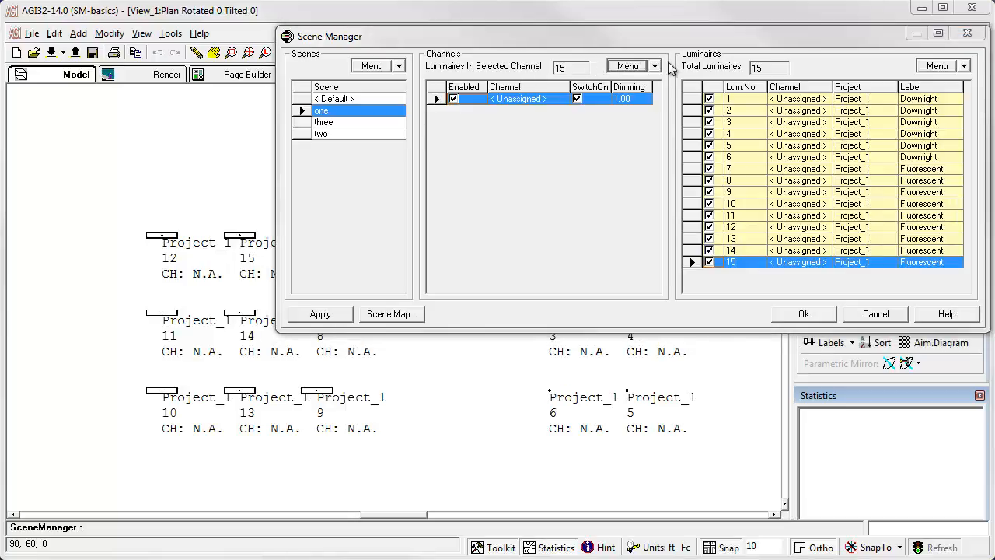
Create Fluorescent and Downlight channels for scene one from the luminaire labels and accept
left_click(628, 65)
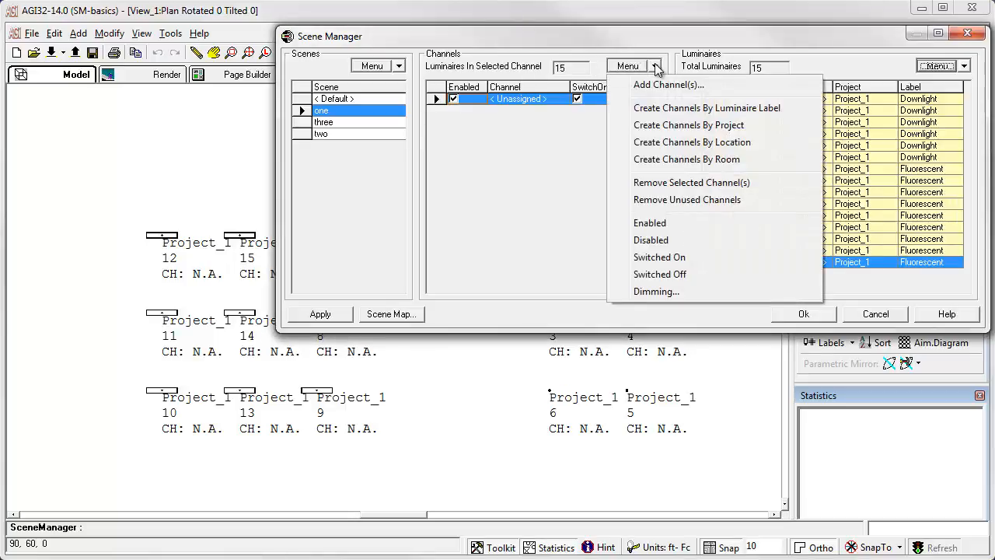
mouse_move(647, 102)
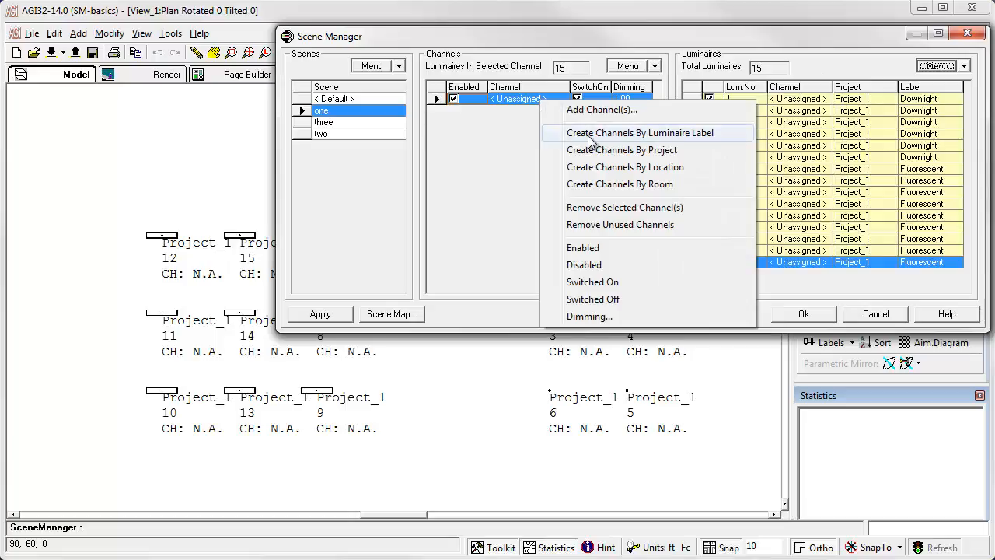
left_click(639, 133)
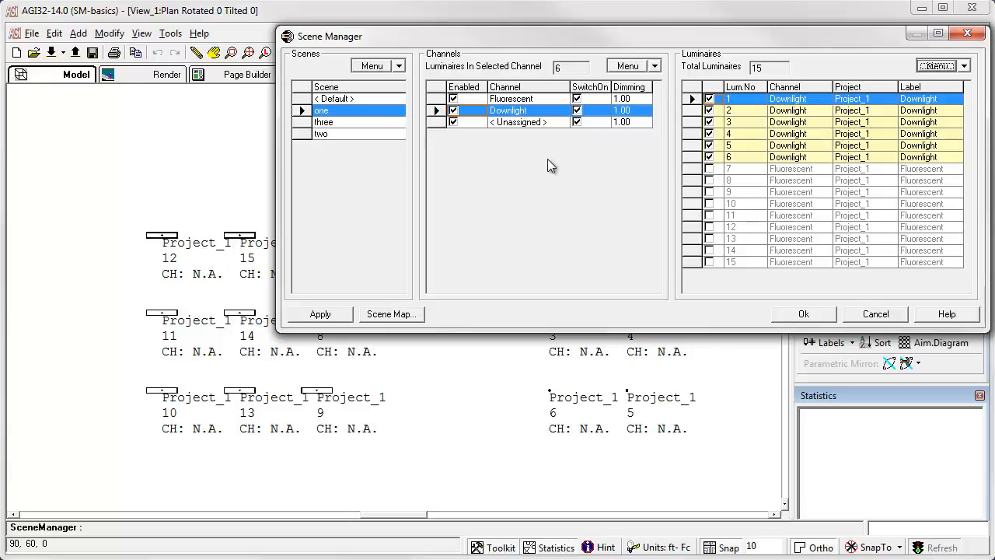
mouse_move(554, 165)
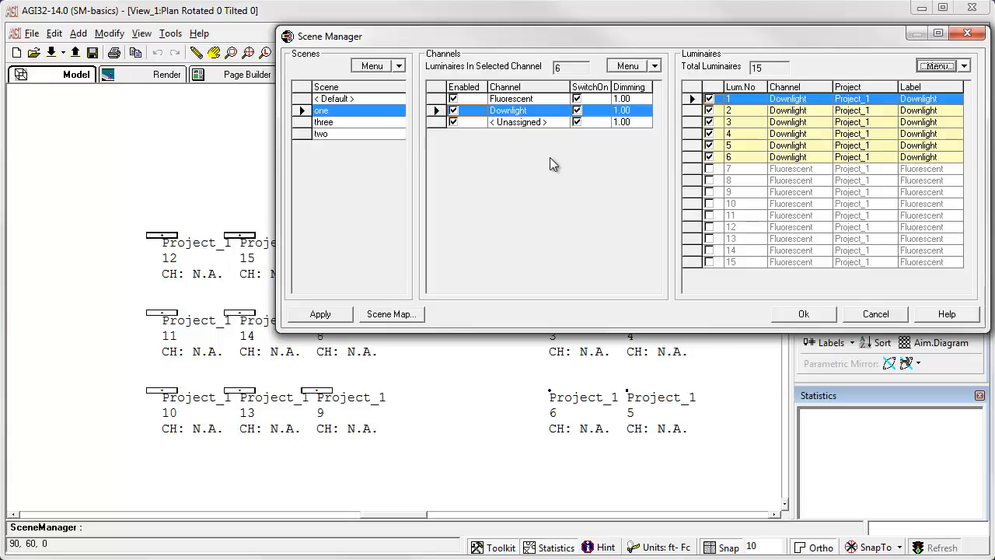
mouse_move(563, 158)
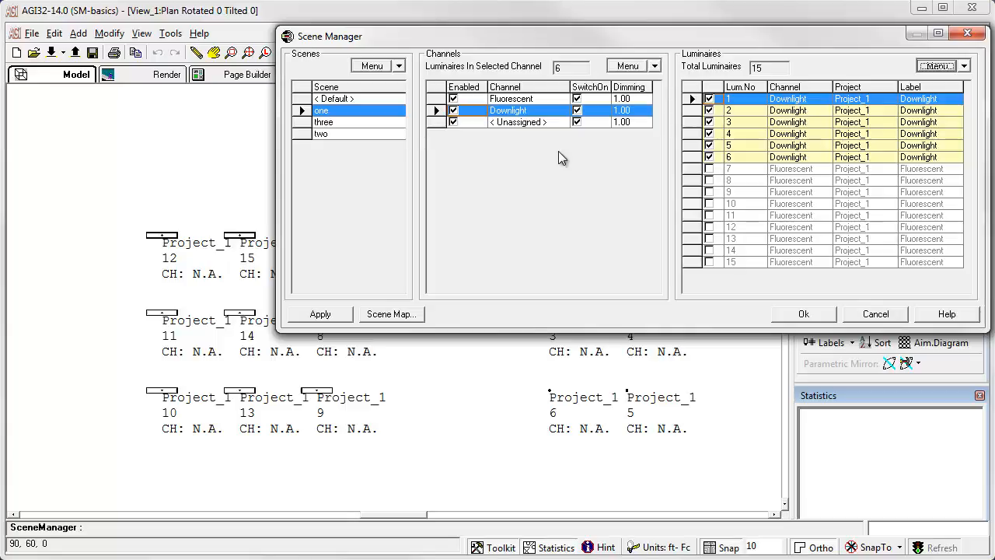
left_click(803, 314)
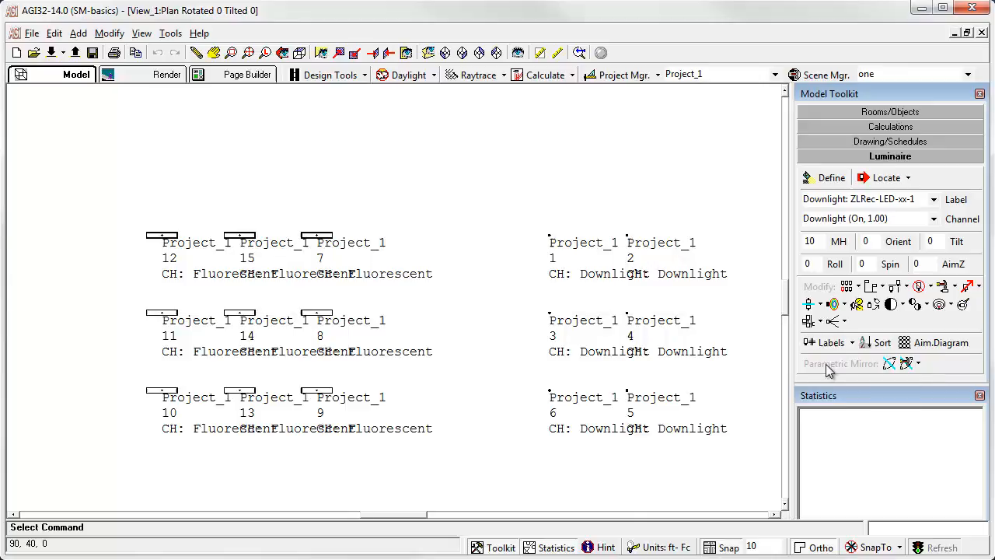
Reduce the luminaire label text size to 1.5 so channel names read cleanly
left_click(825, 342)
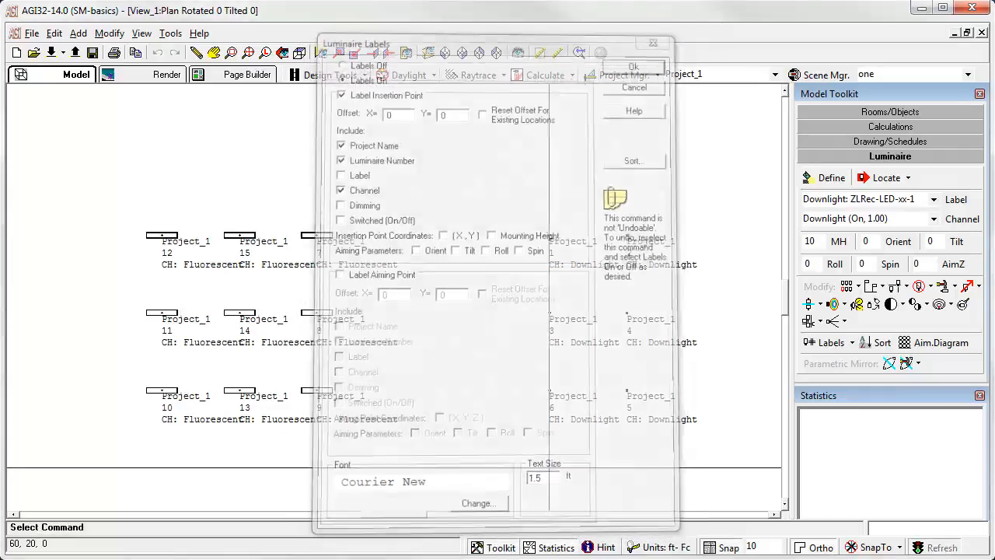
left_click(634, 66)
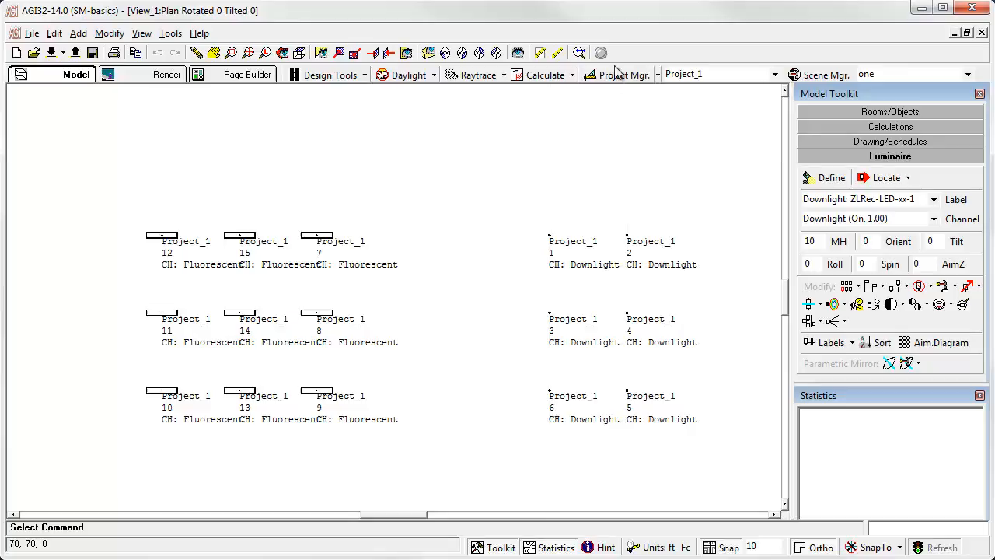
left_click(618, 75)
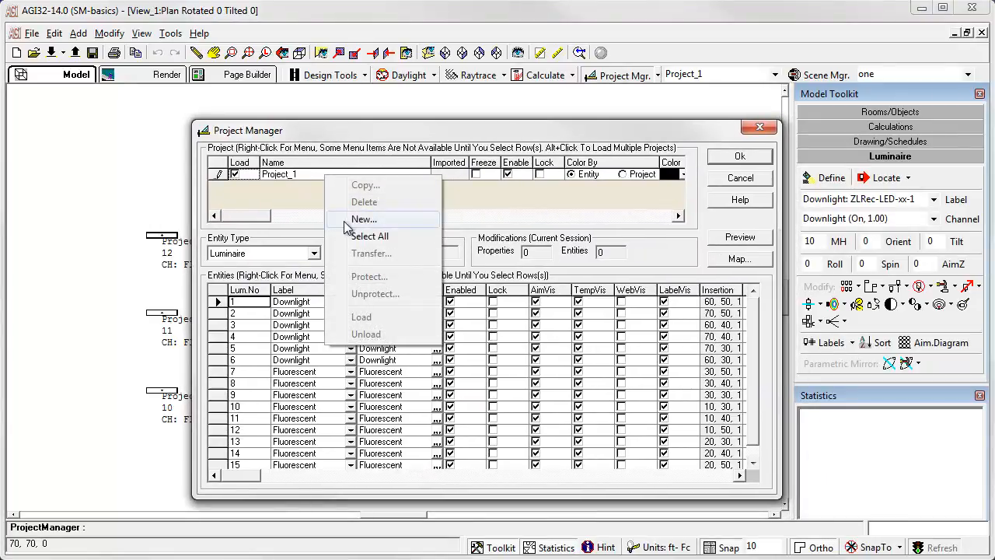
Create a new project named Project_2 in Project Manager
left_click(363, 217)
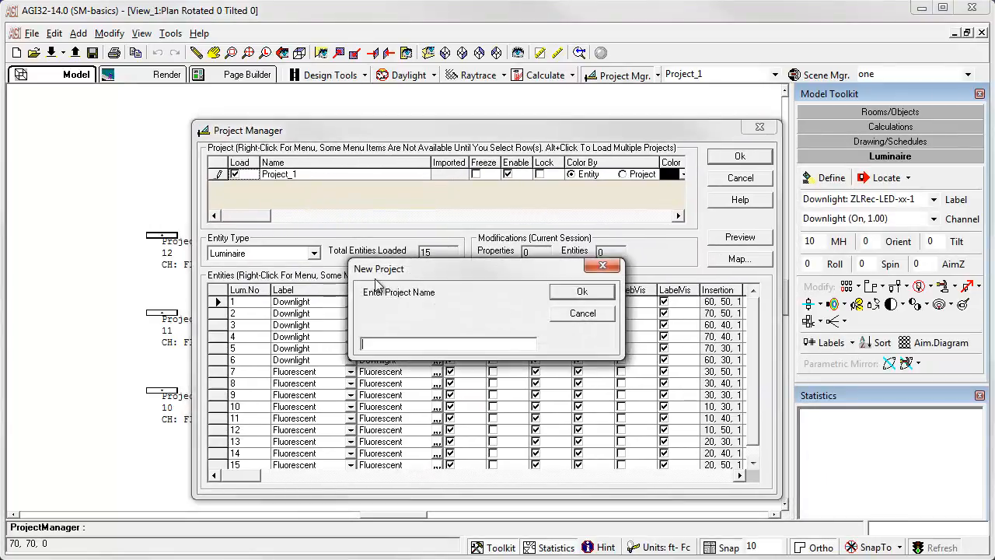
type("Project")
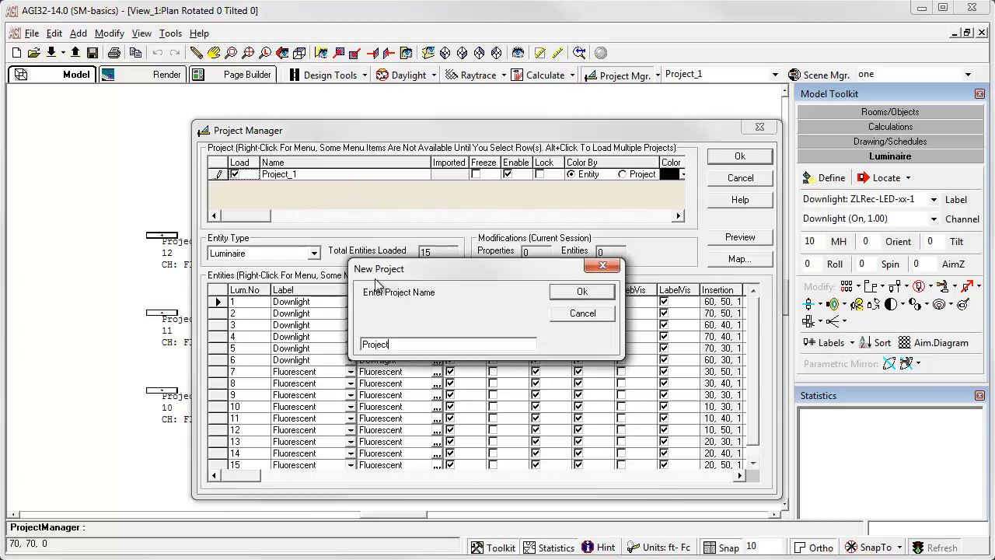
left_click(581, 291)
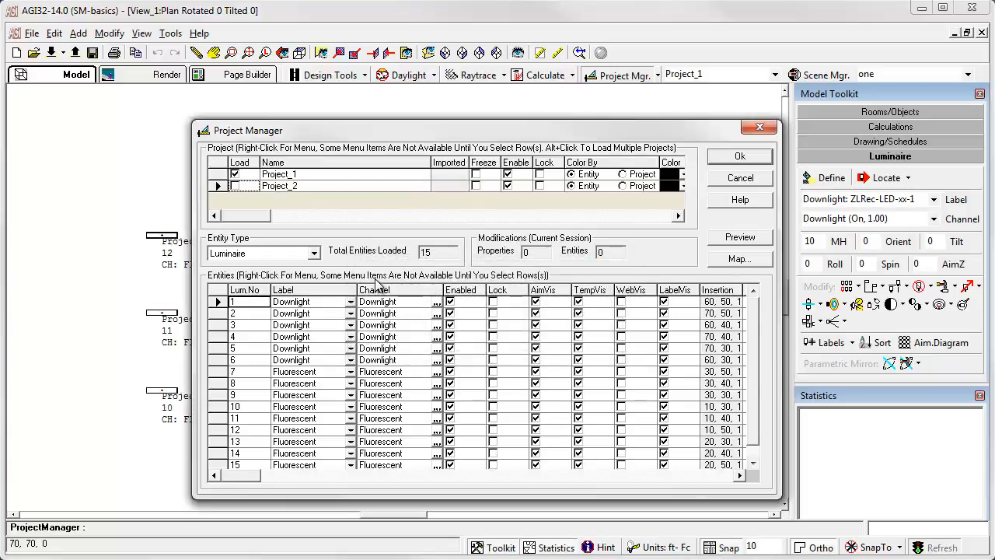
Transfer fluorescent luminaires 7–15 into Project_2 and keep the changes
left_click(245, 370)
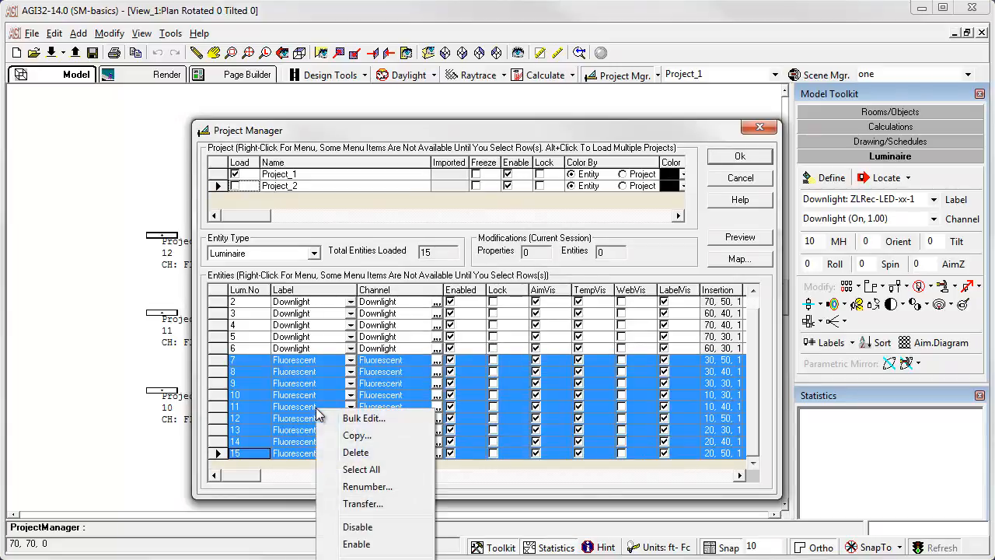
left_click(364, 504)
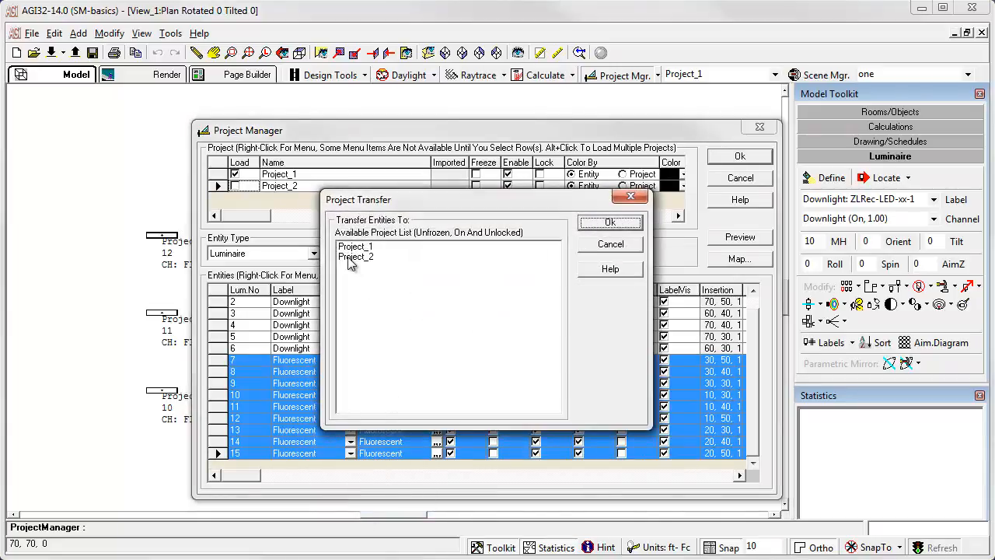
left_click(610, 221)
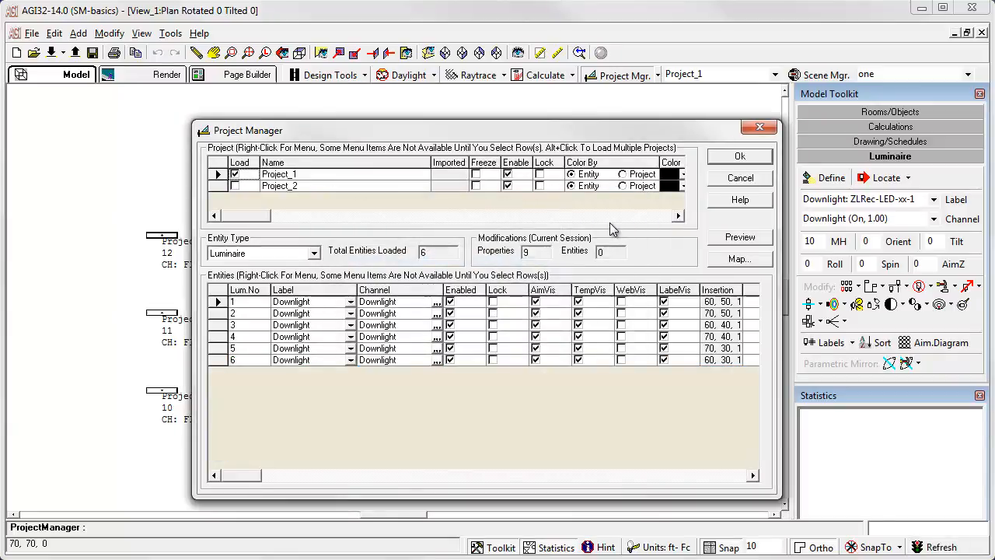
left_click(740, 156)
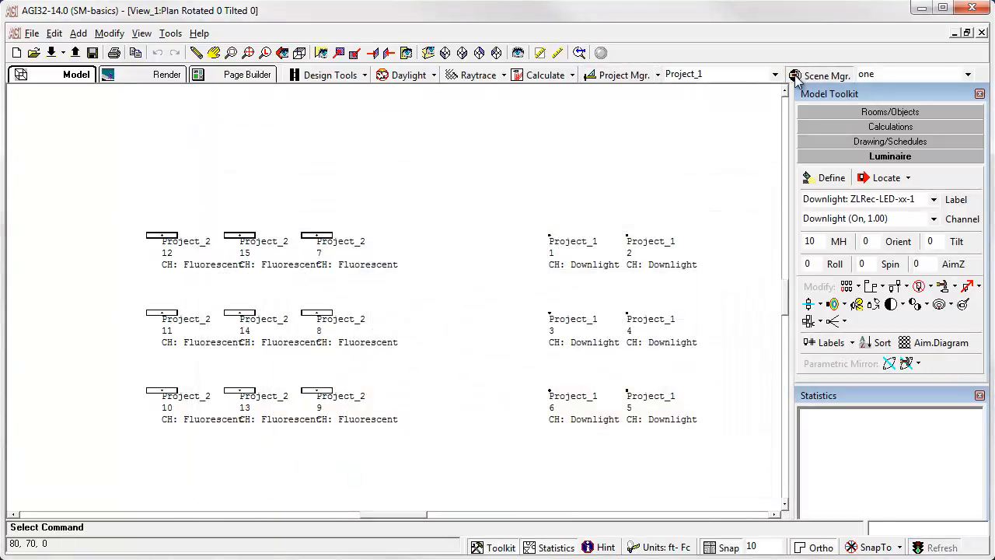
Create Project_1 and Project_2 channels by project, remove the unused channels, and apply
left_click(821, 75)
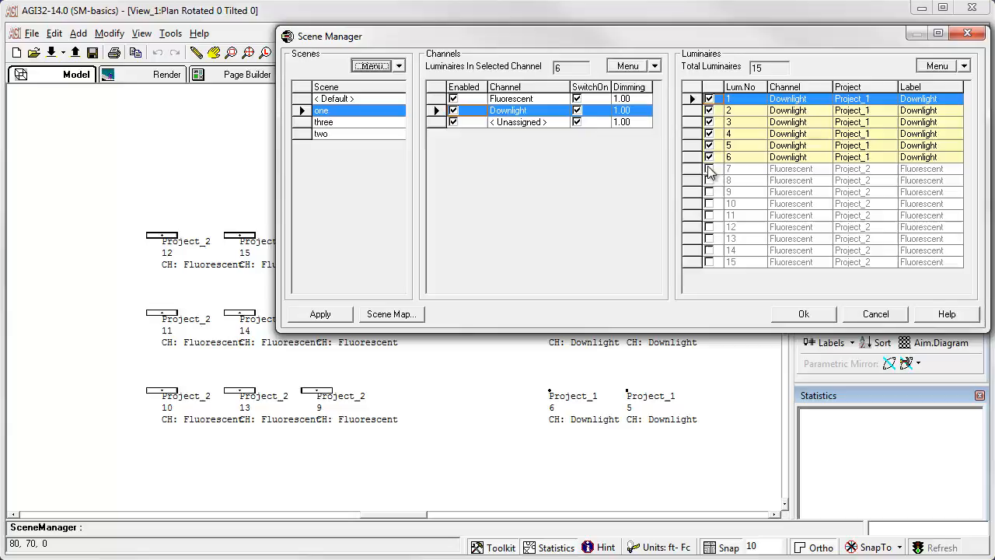
left_click(633, 65)
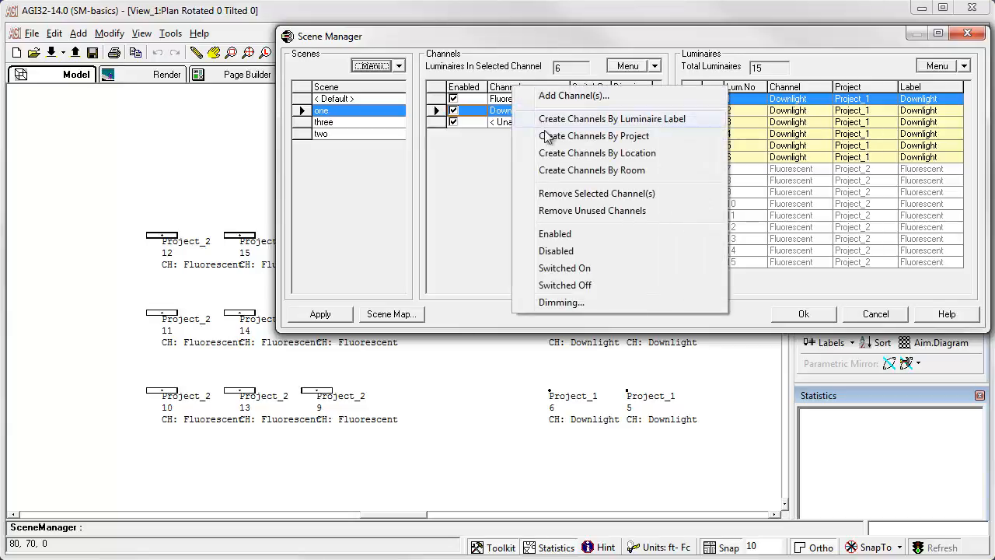
left_click(594, 135)
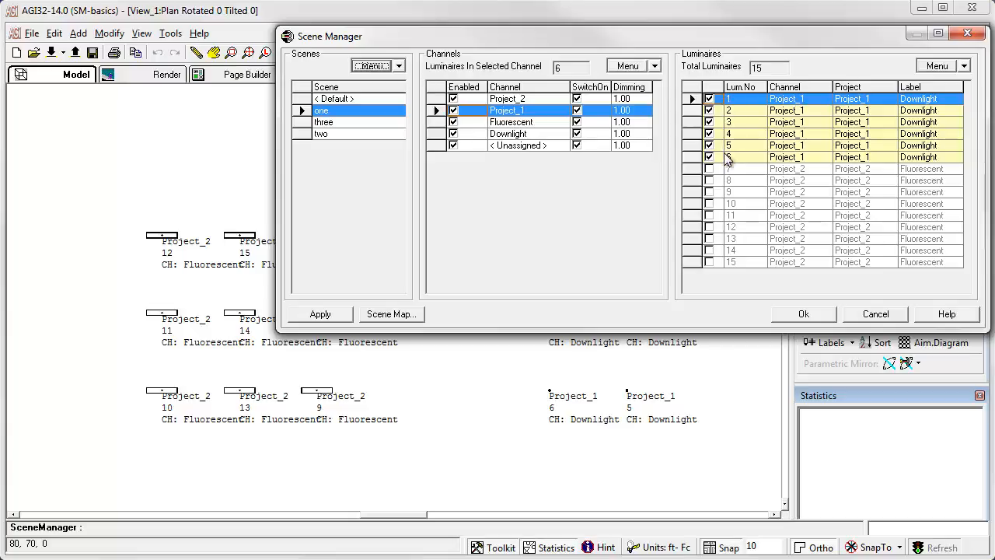
mouse_move(796, 159)
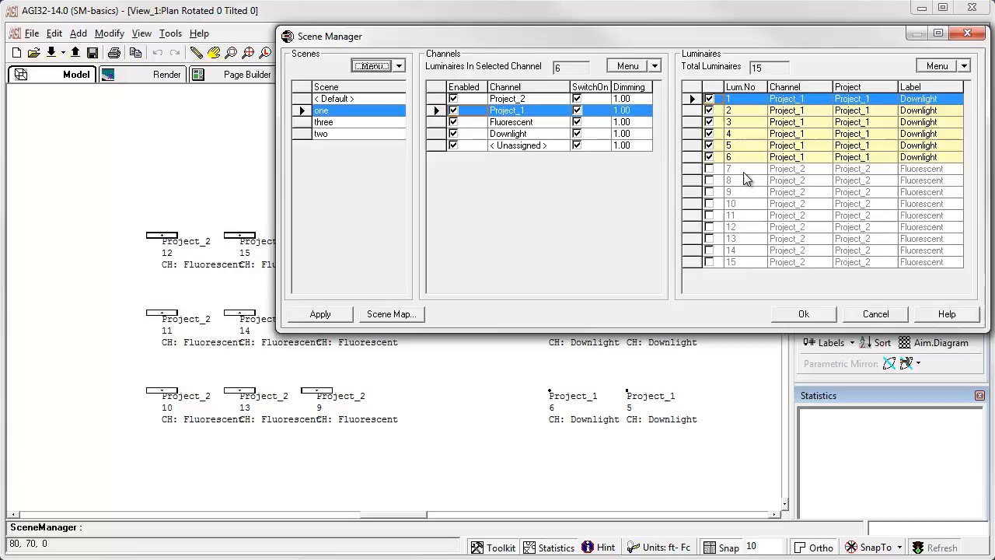
mouse_move(801, 268)
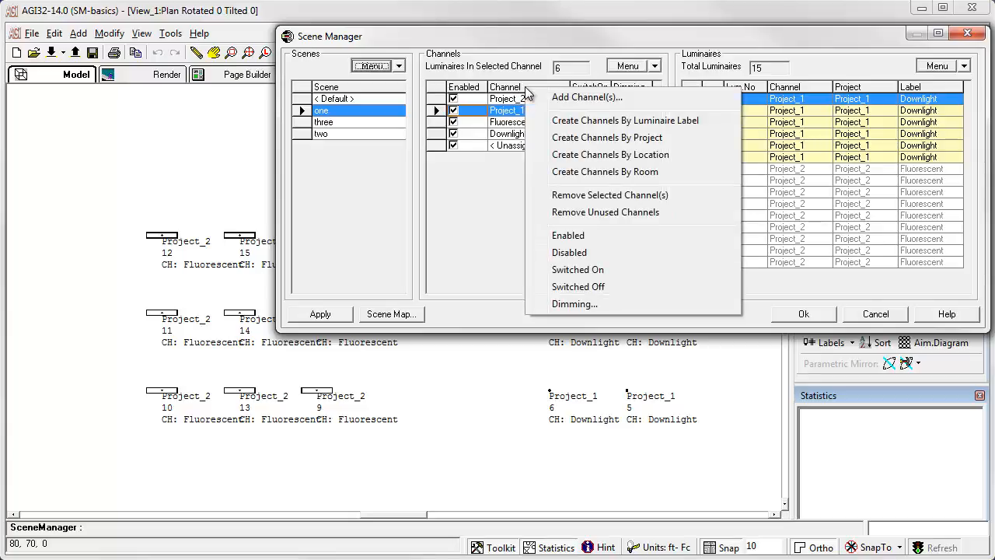
mouse_move(605, 211)
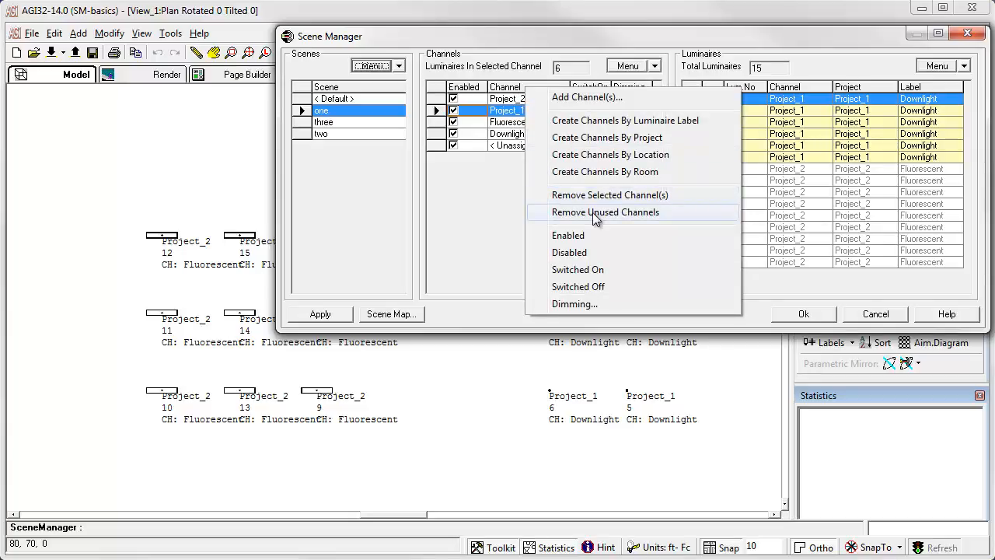
left_click(606, 212)
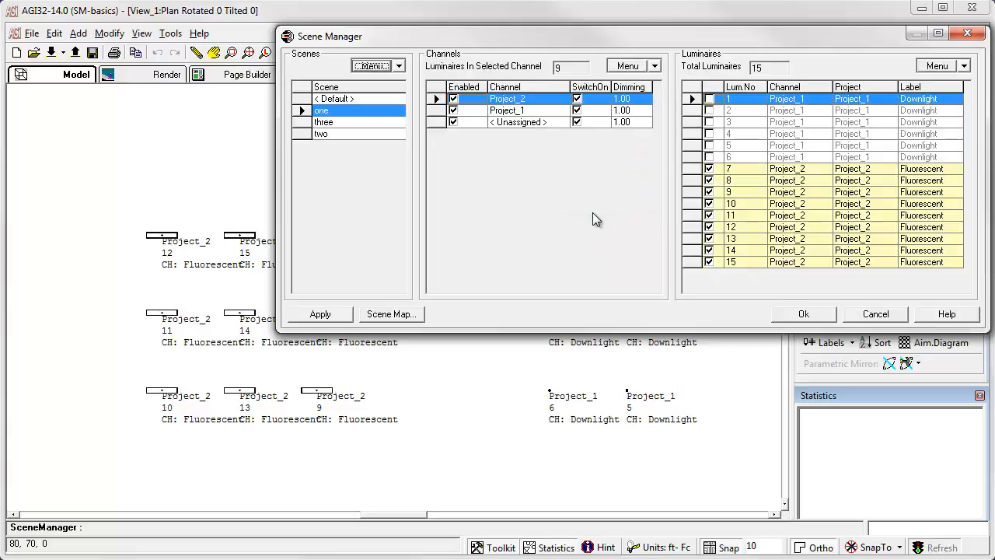
left_click(802, 314)
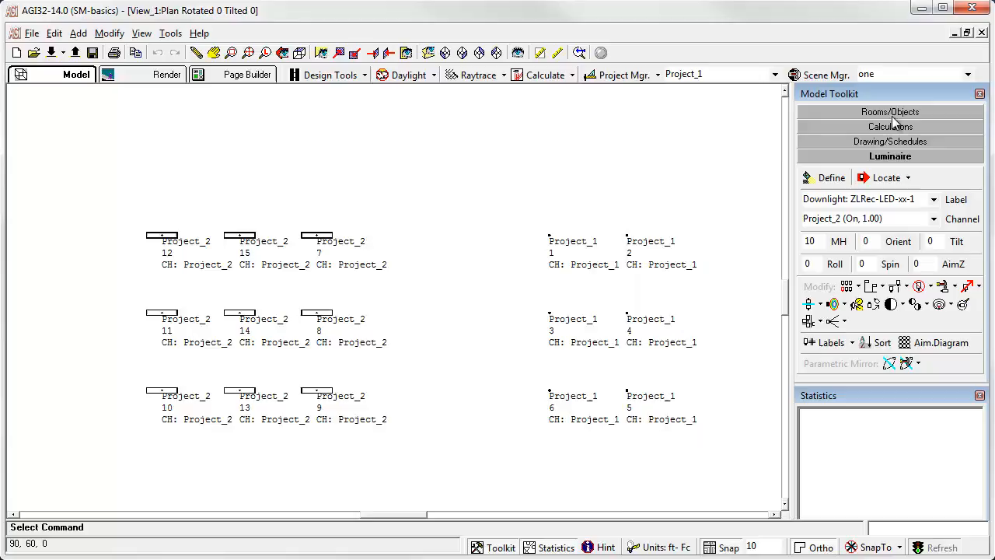
Draw two rectangular rooms with wall height 10 around the luminaire groups
left_click(890, 112)
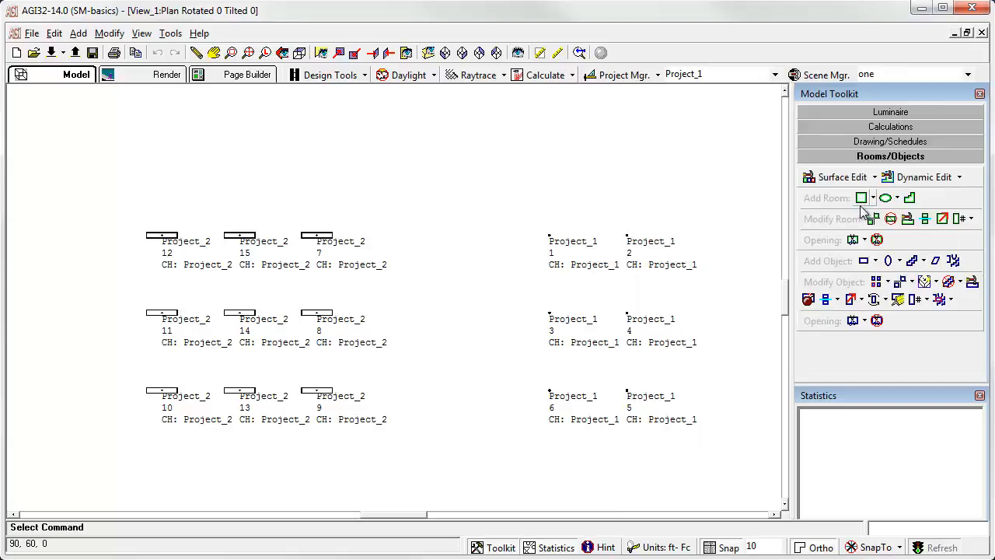
left_click(862, 198)
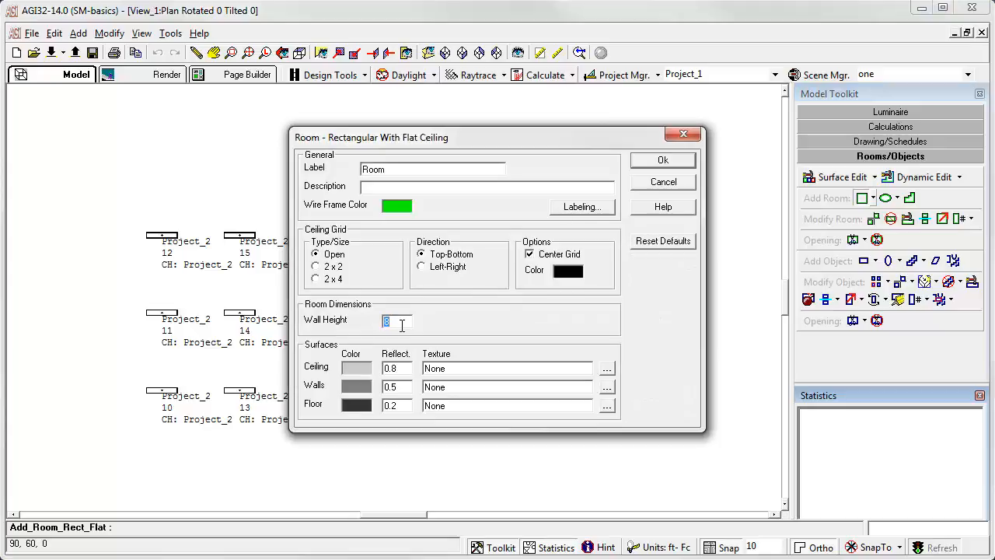
type("10")
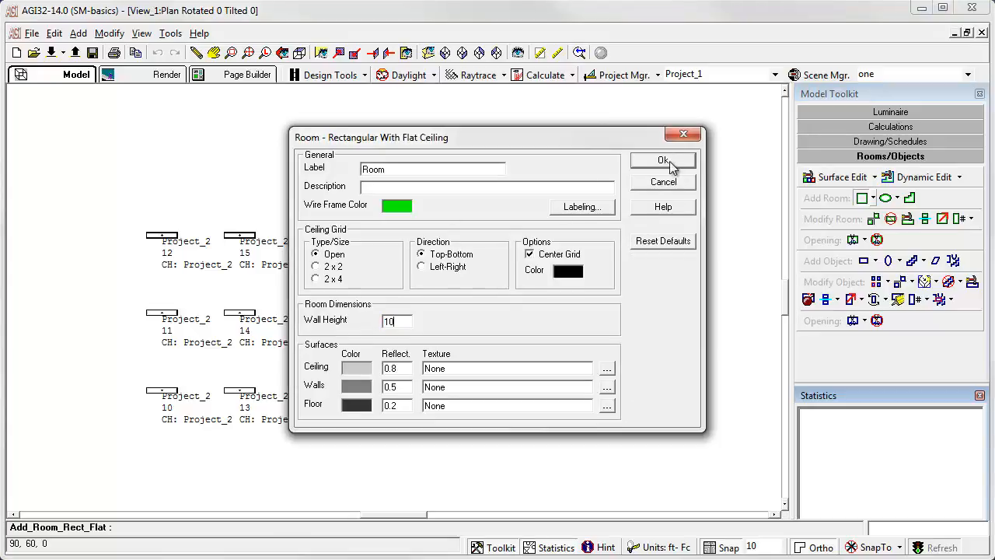
left_click(663, 160)
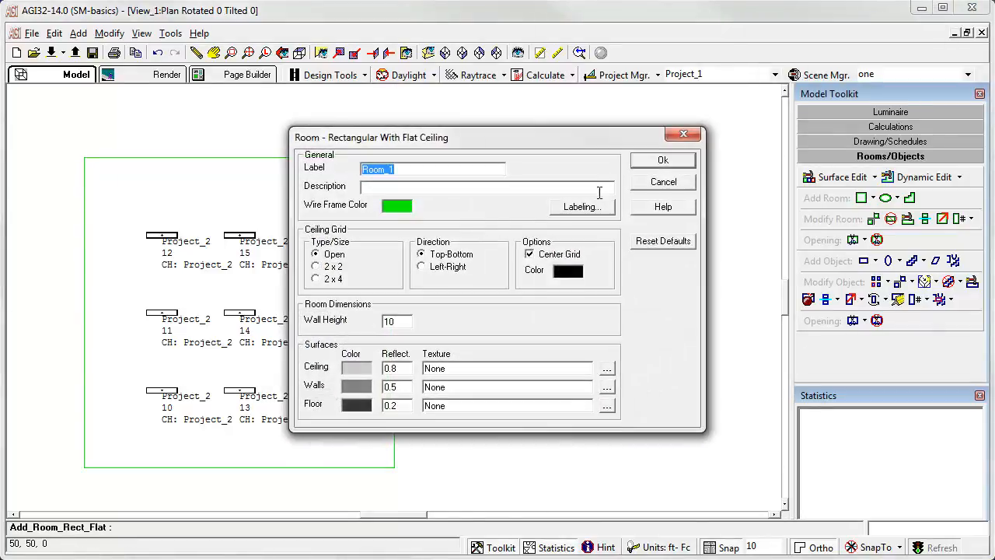
left_click(662, 159)
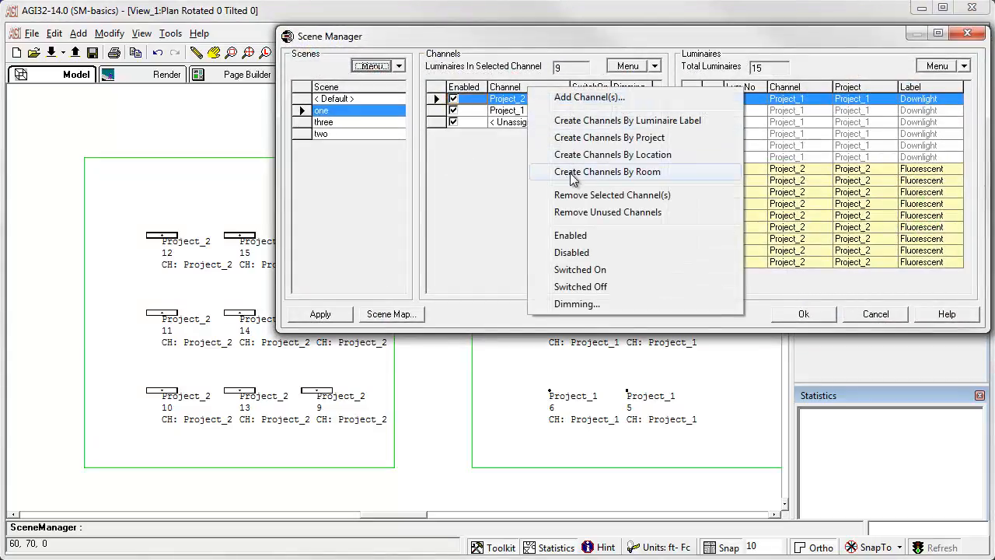
Create channels by room, clear the unused project channels, and show the Room channel's luminaires
left_click(607, 171)
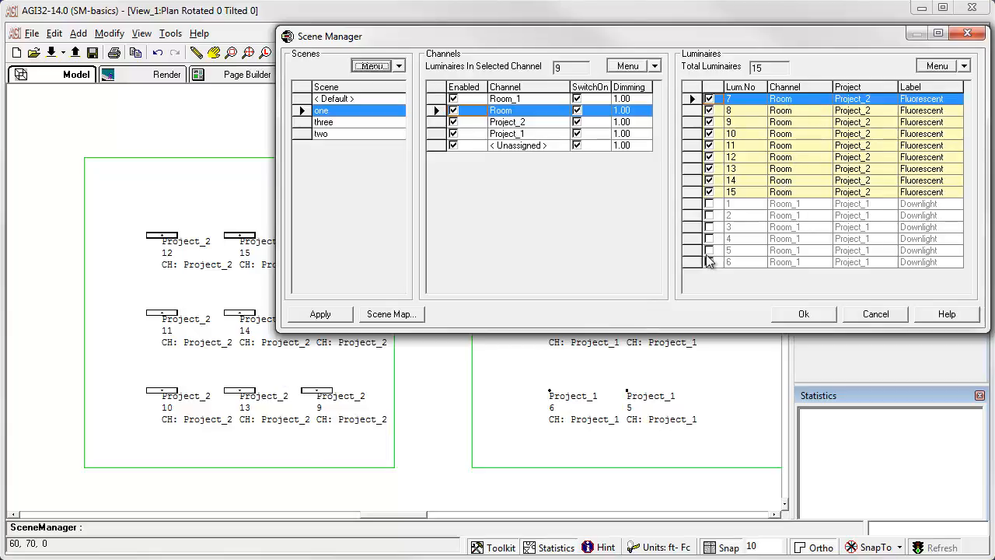
mouse_move(780, 186)
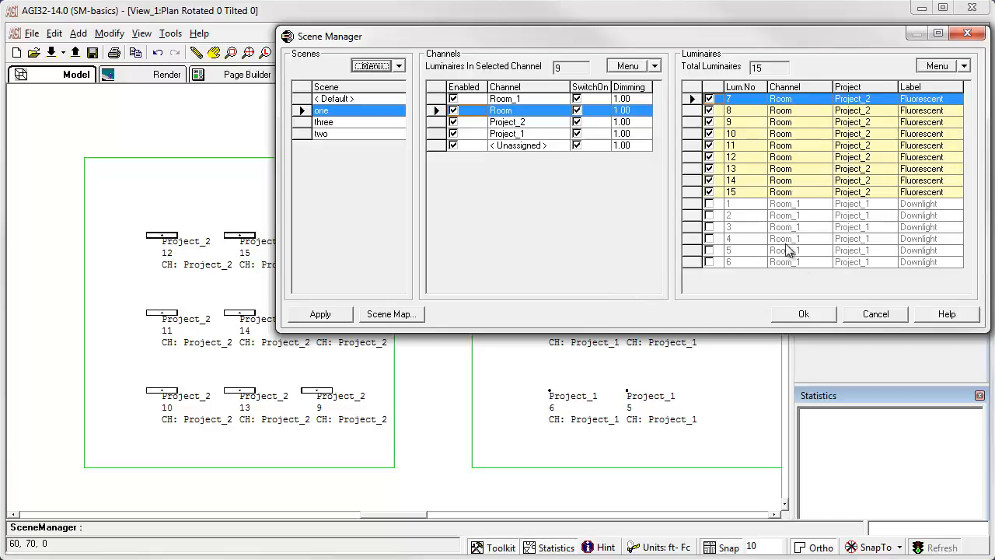
mouse_move(745, 223)
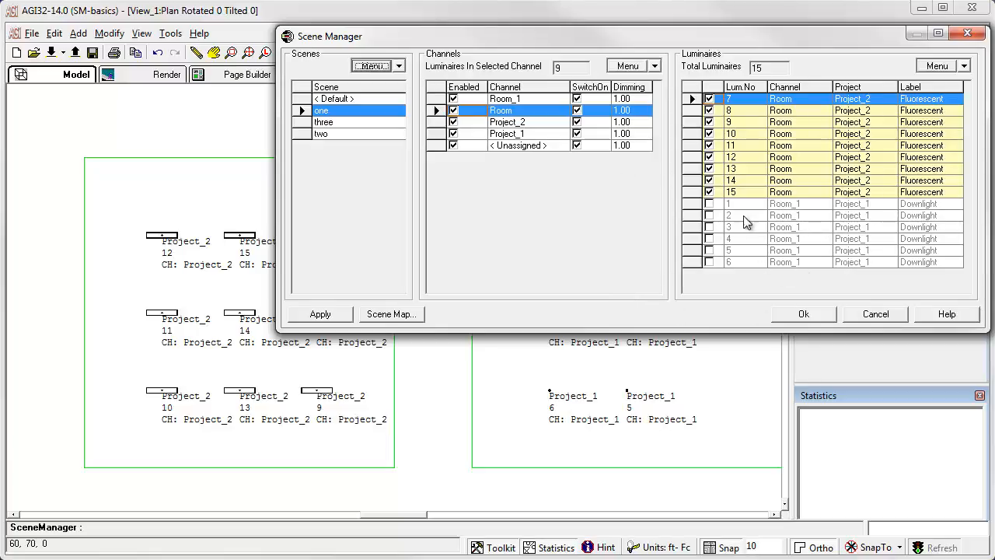
left_click(630, 65)
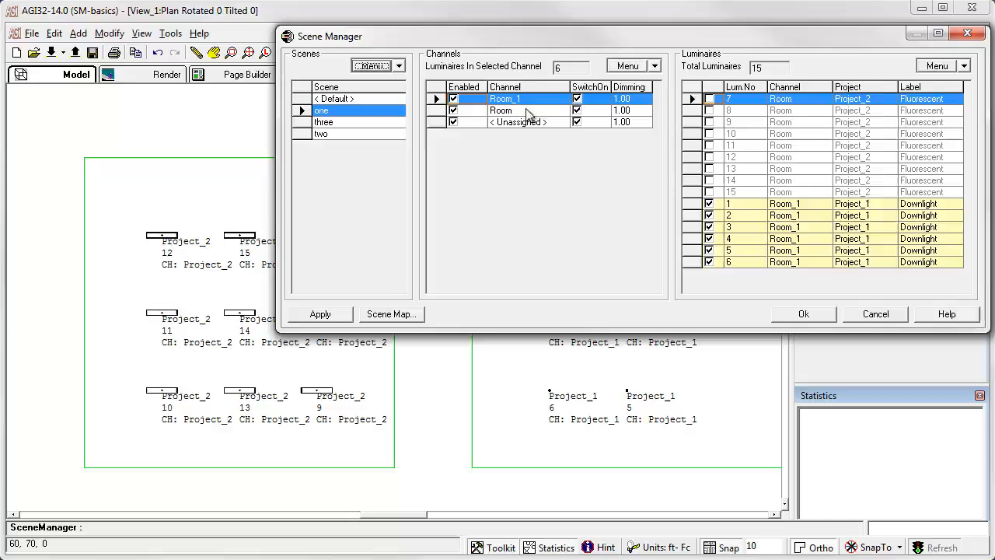
mouse_move(504, 116)
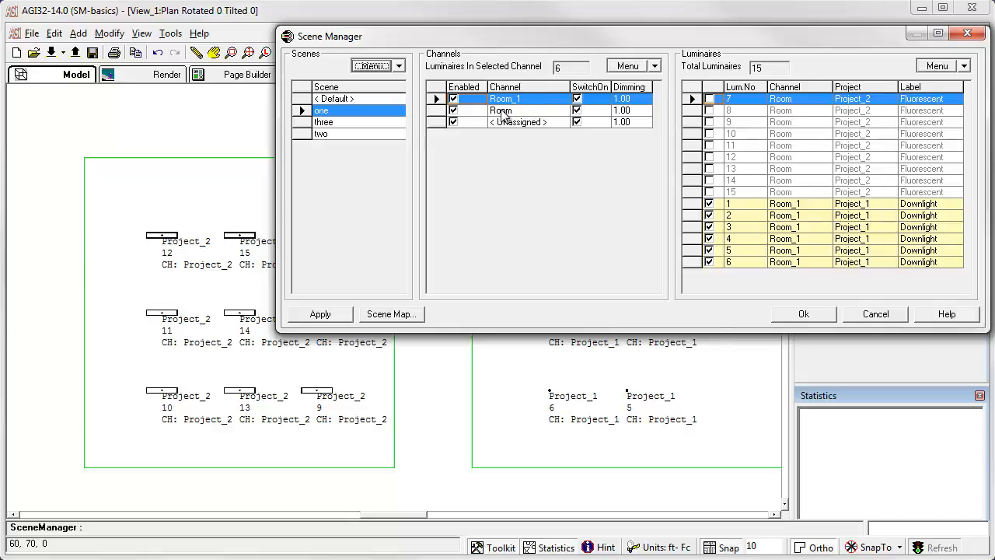
left_click(505, 108)
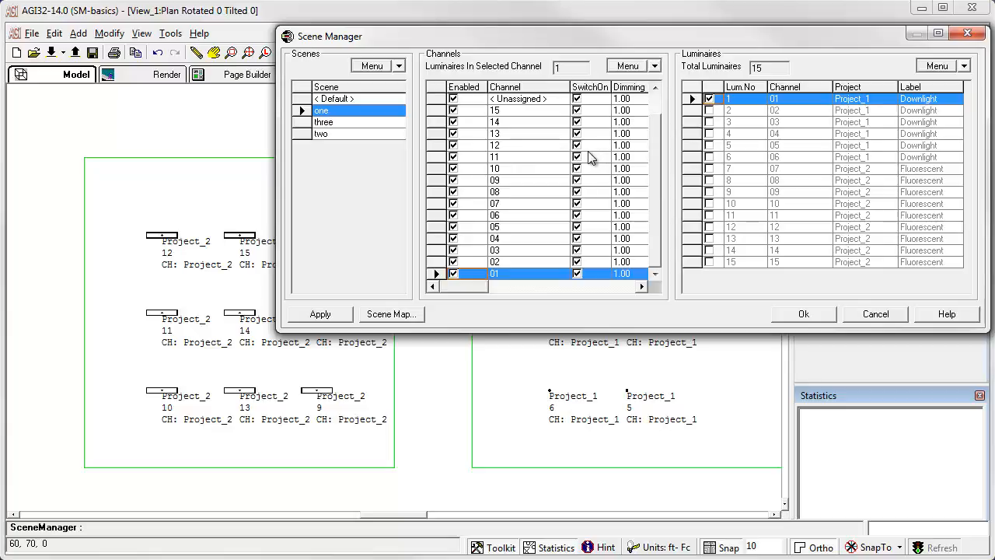
mouse_move(529, 101)
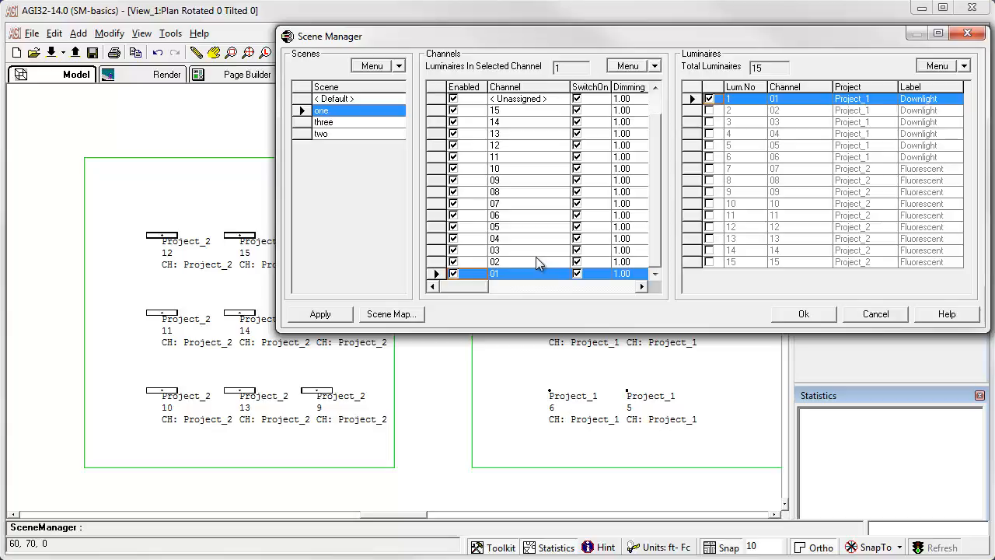
mouse_move(535, 168)
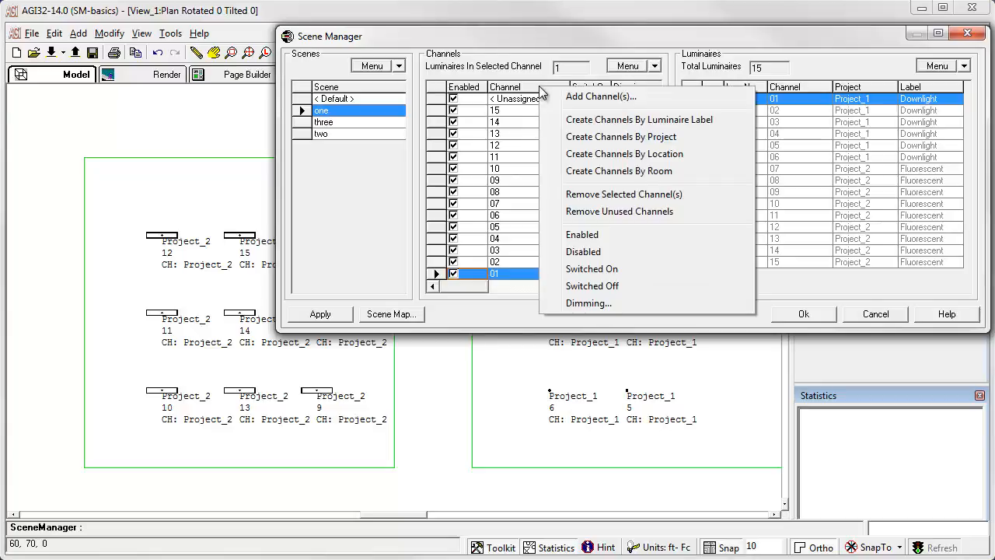
mouse_move(600, 97)
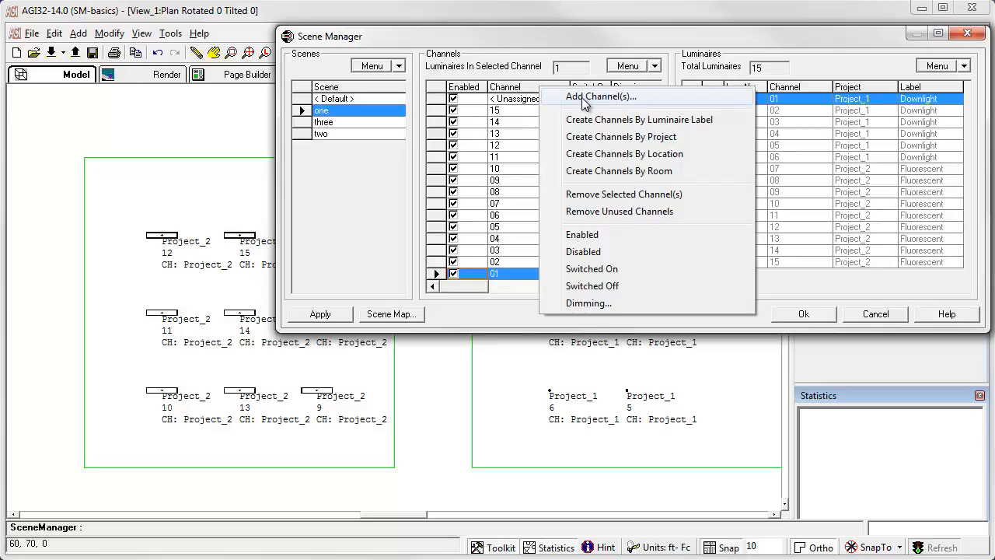
Add two channels named Channel 1 and Channel 2 via Add Channel(s)
left_click(600, 97)
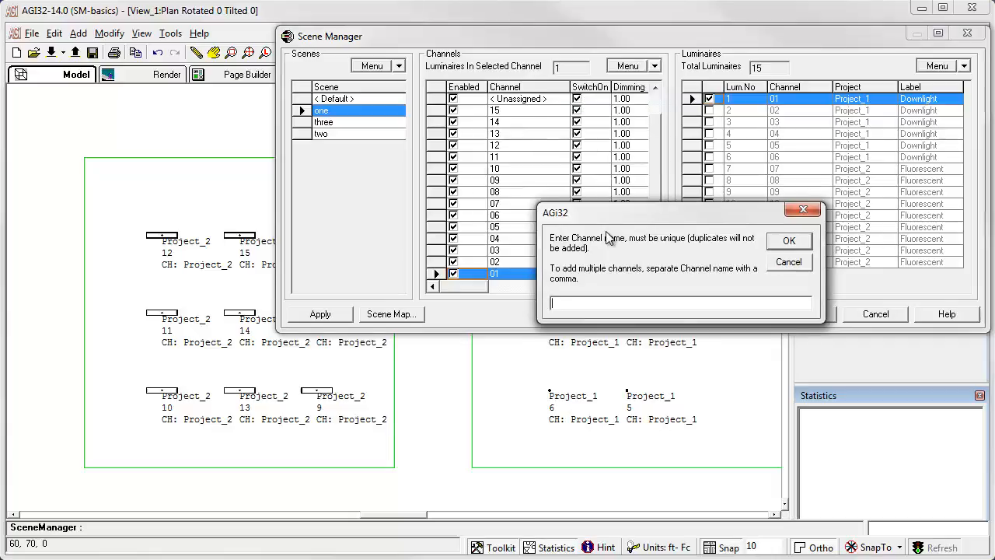
type("C")
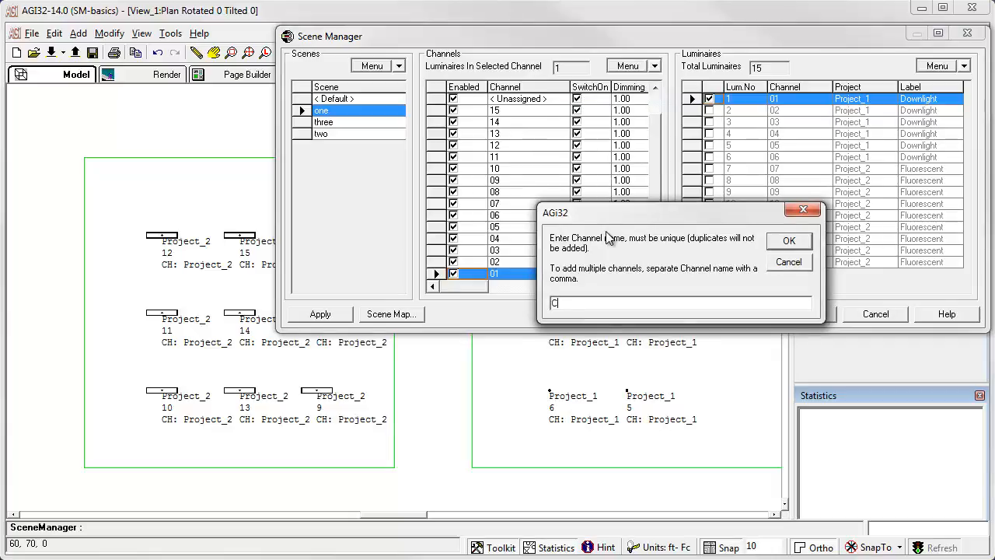
type("hannel 1, Channel 2")
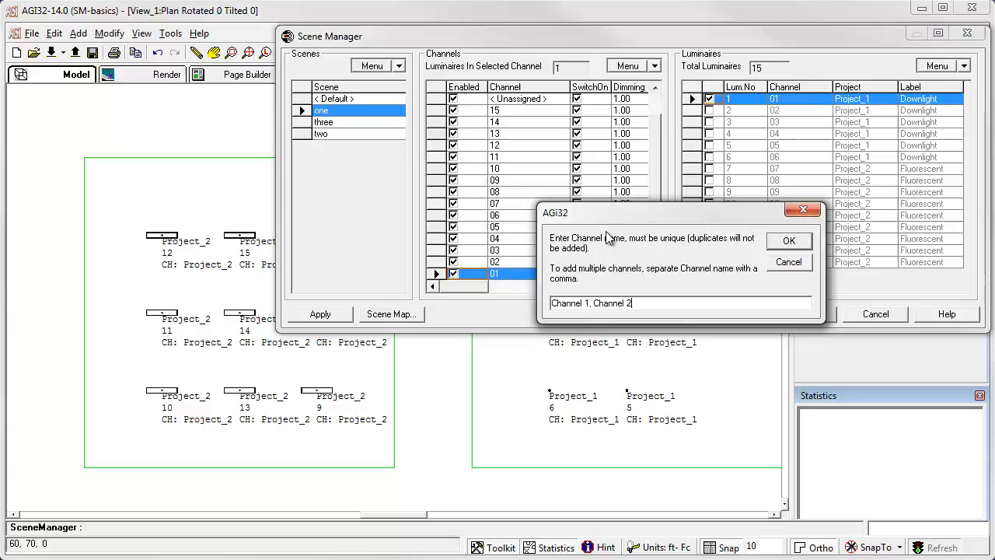
left_click(788, 240)
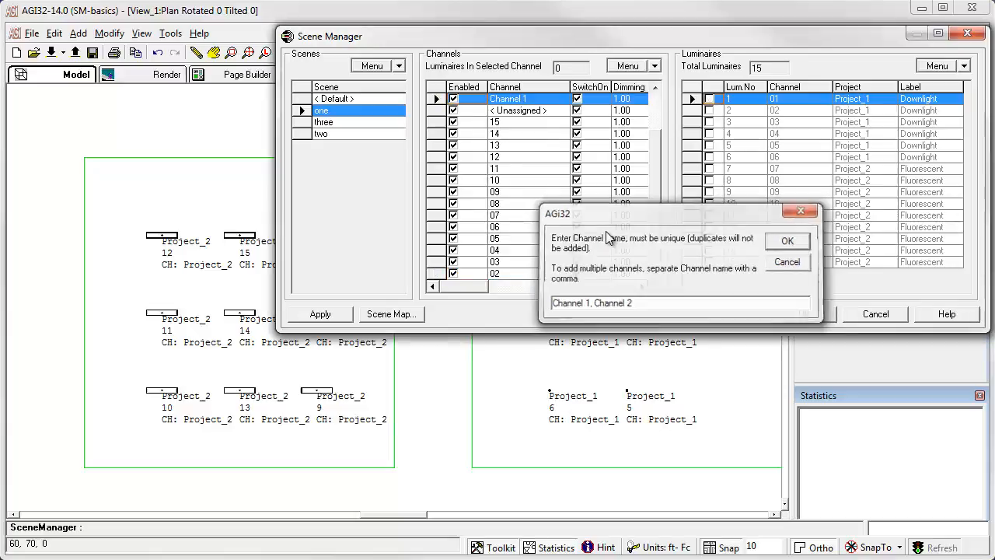
left_click(786, 240)
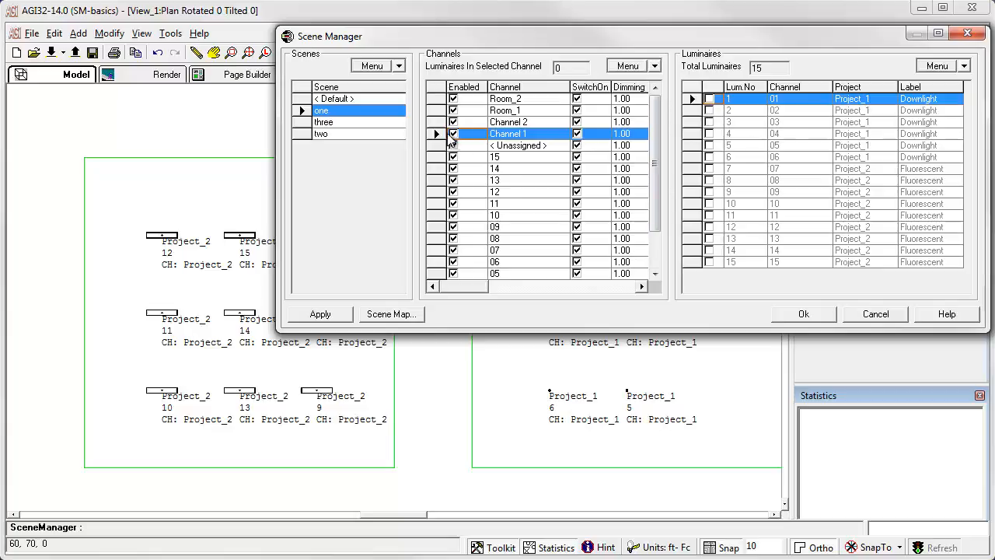
mouse_move(672, 137)
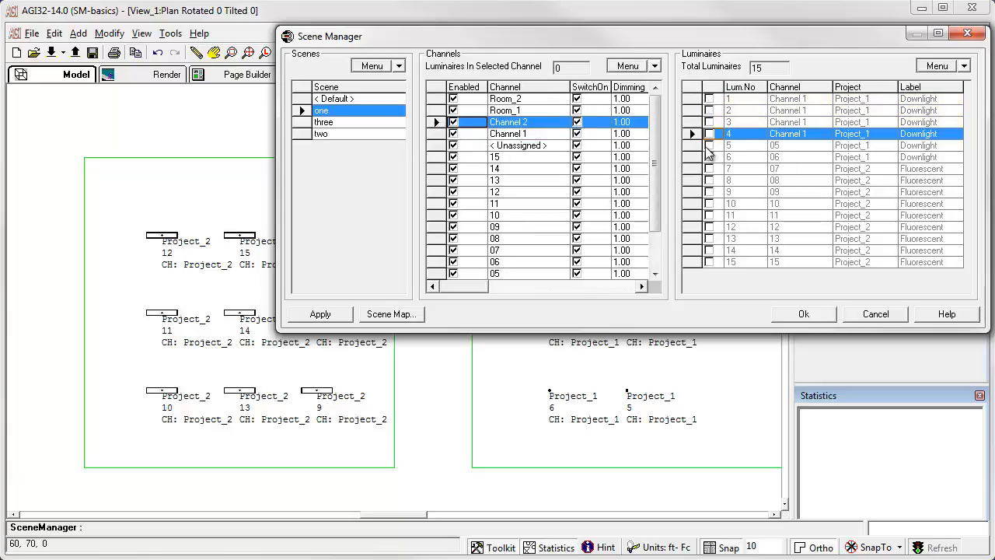
Assign luminaires 1–4 to Channel 1 and luminaires 5–6 to Channel 2 in the Luminaires grid
left_click(709, 155)
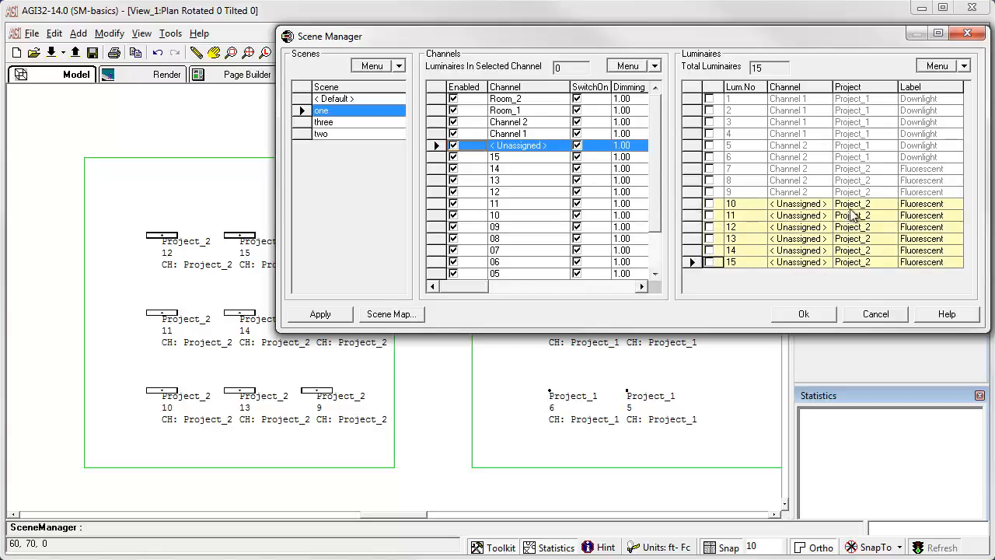
mouse_move(827, 242)
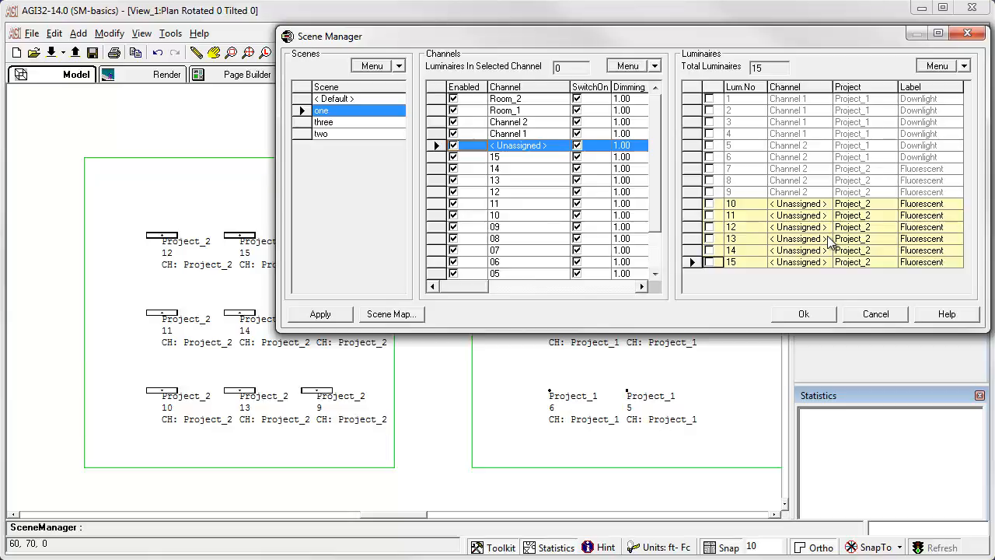
left_click(802, 314)
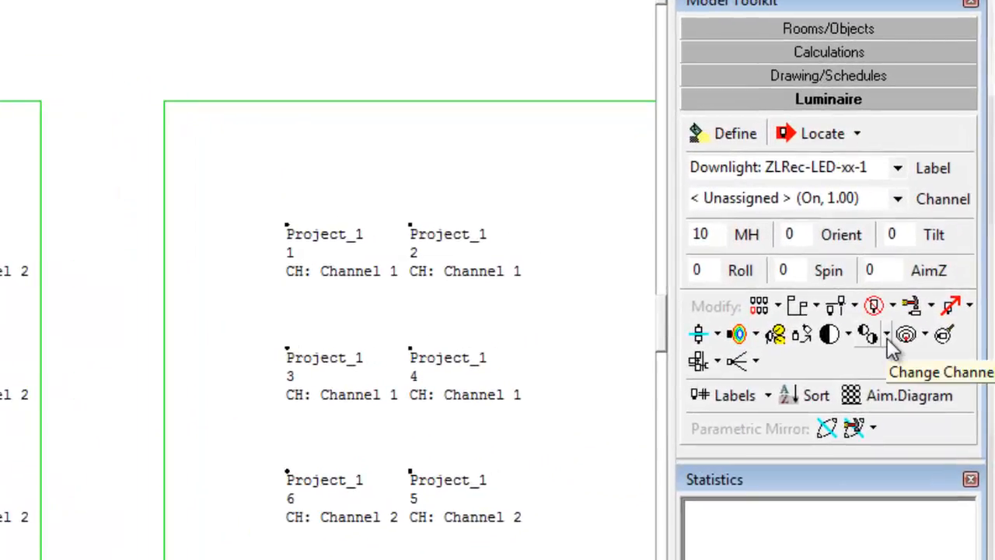
Bring up the Change Channel selection options in the Luminaire toolkit
left_click(887, 334)
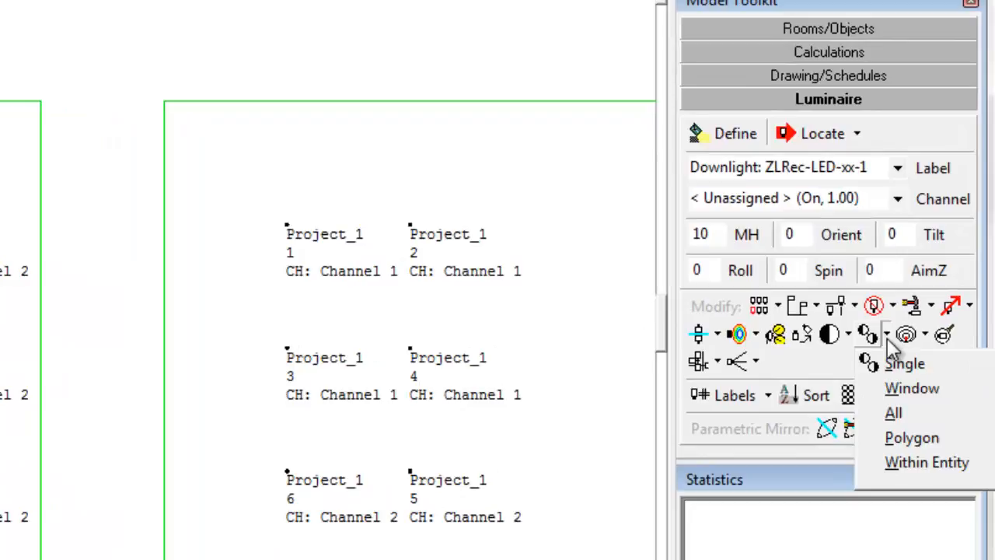
mouse_move(911, 389)
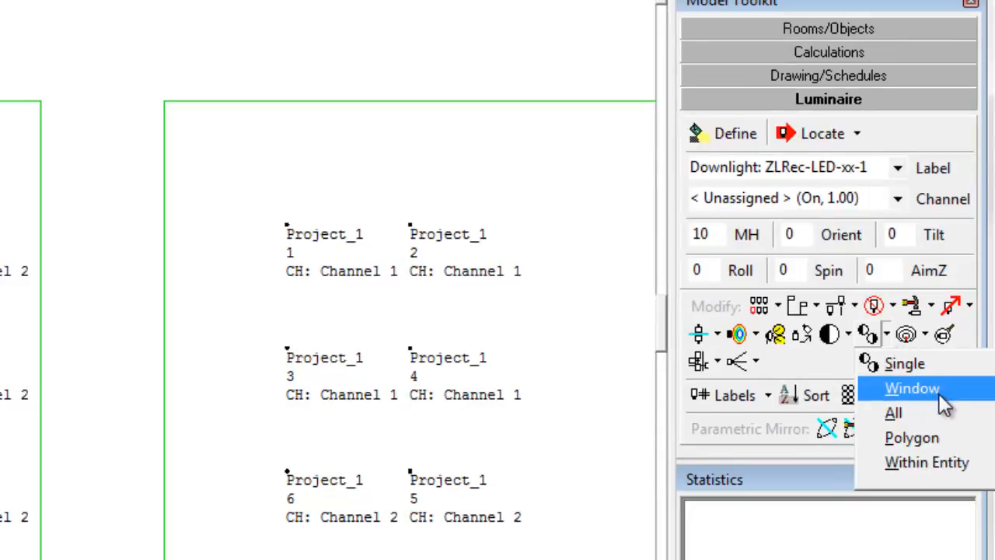
mouse_move(927, 462)
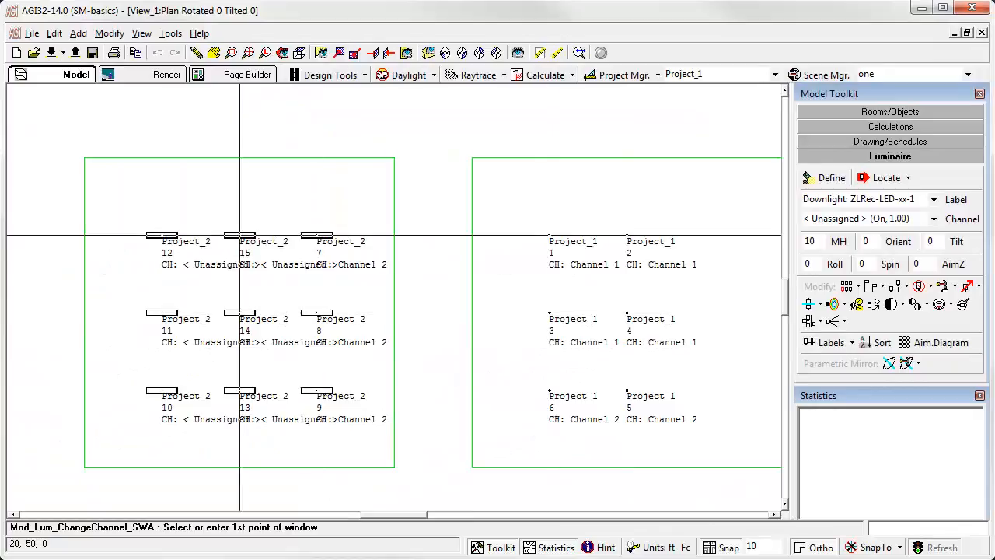
Box-select the nine left-room luminaires and reassign them to Channel 2
left_click(161, 234)
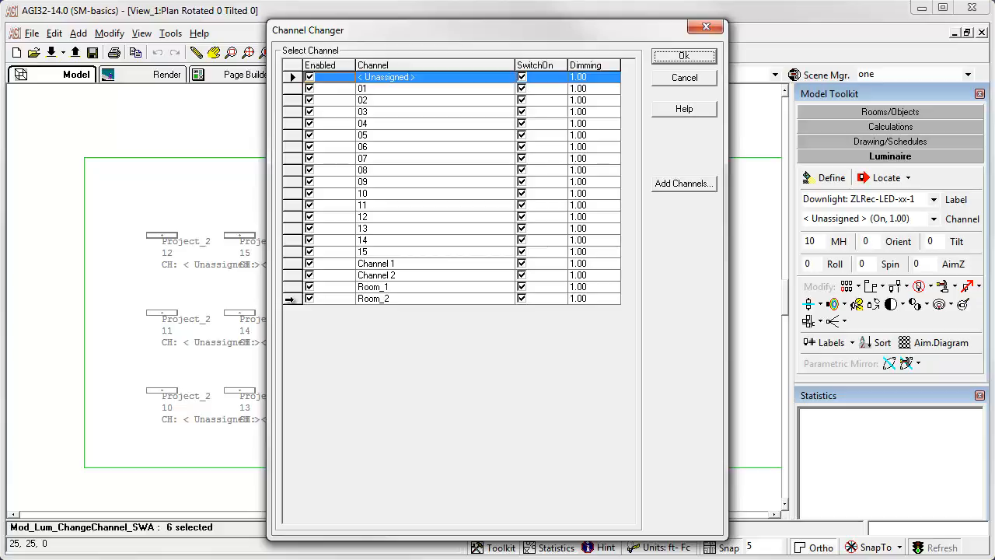
left_click_drag(459, 30, 537, 37)
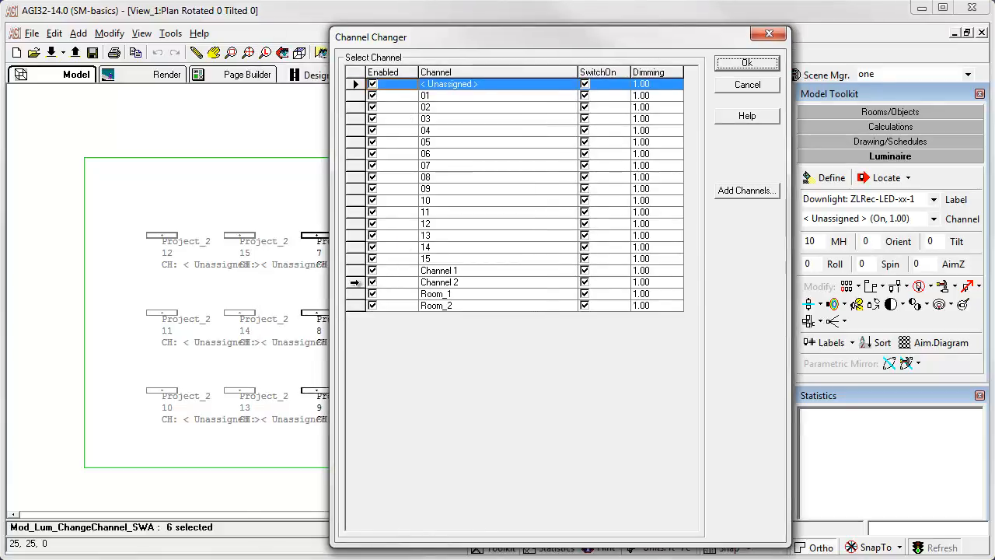
left_click(747, 63)
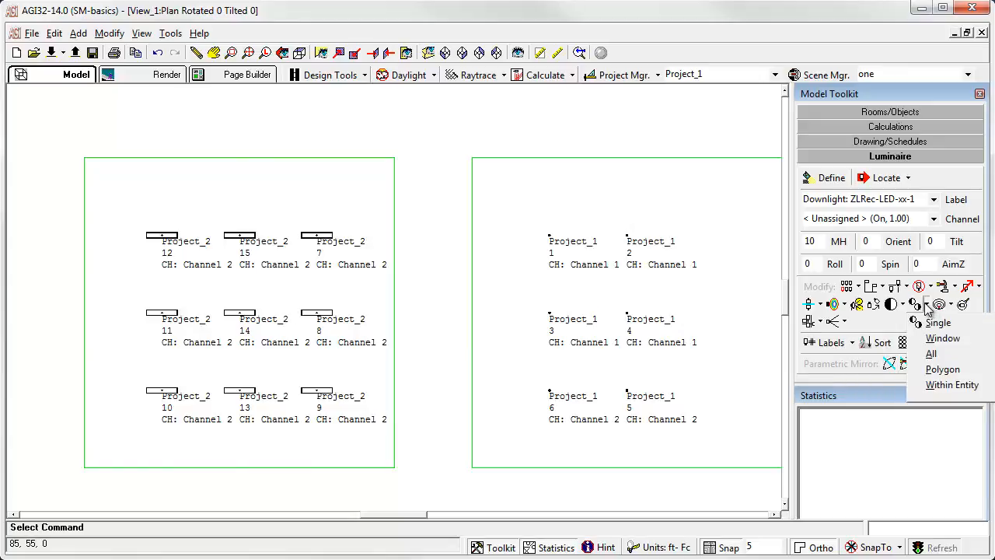
Reassign the six right-room downlights to Room_1 using Within Entity
left_click(952, 384)
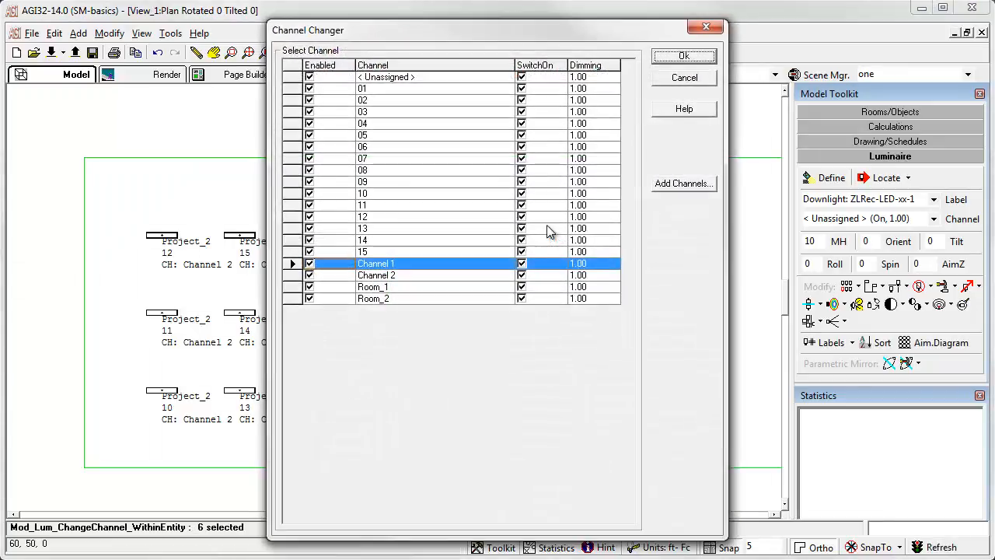
left_click(373, 286)
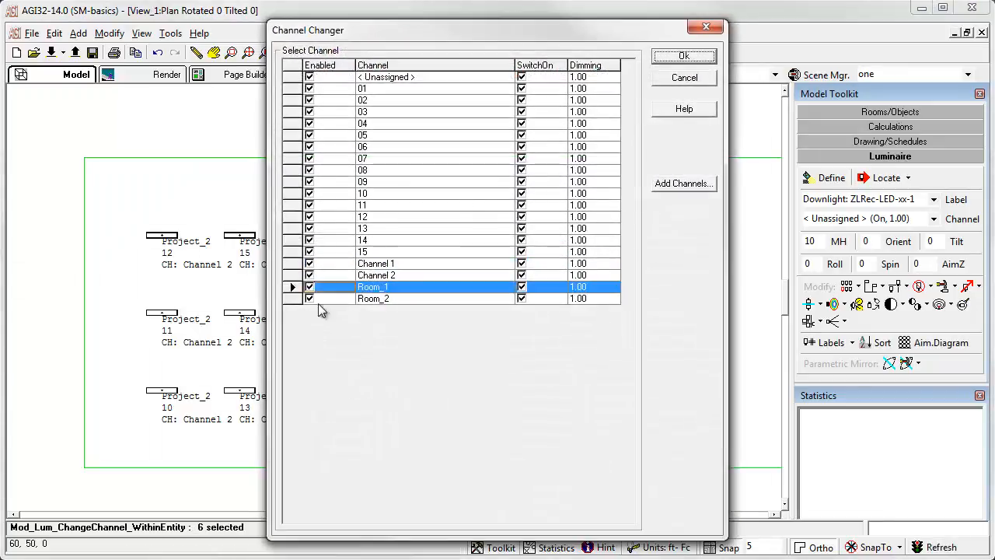
left_click(683, 56)
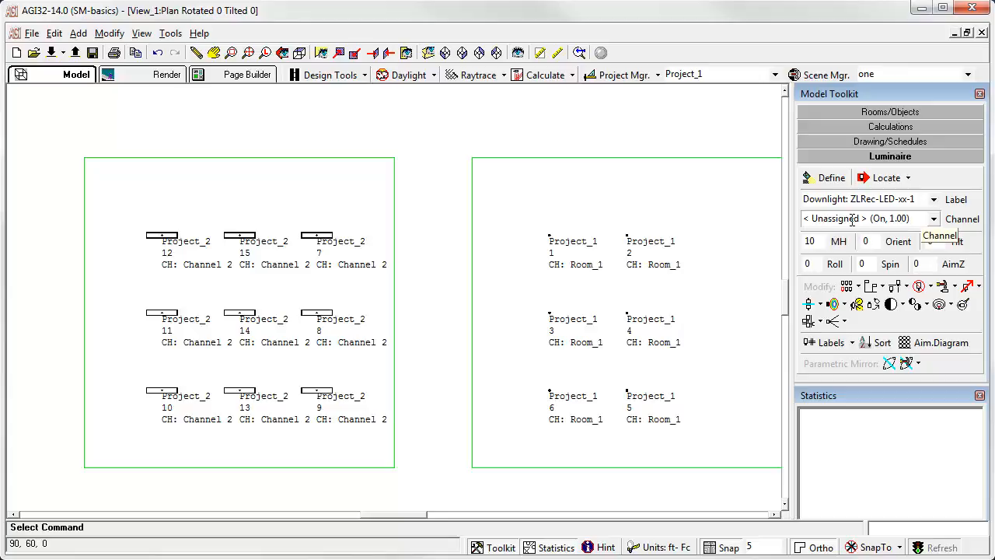
mouse_move(941, 224)
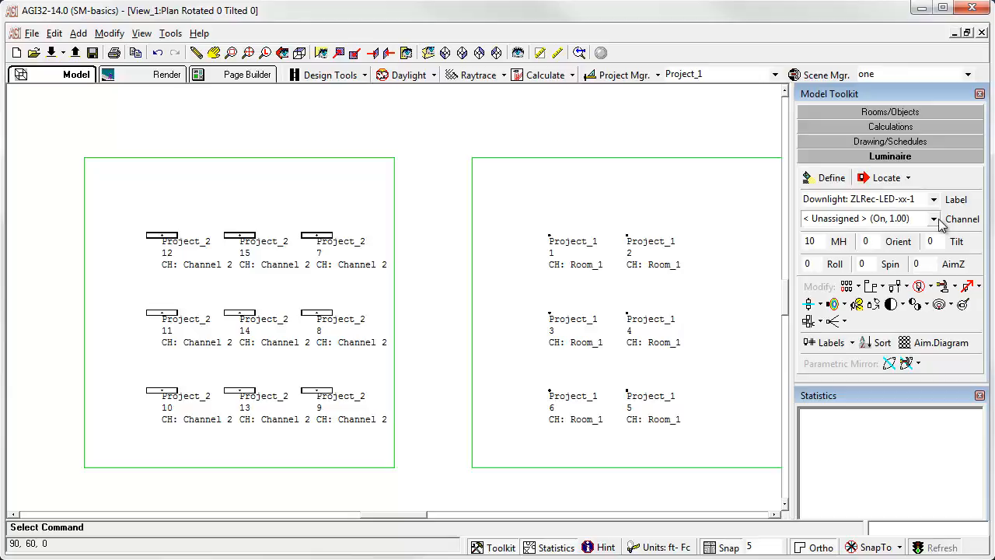
Place four new downlights across the top of the left room on Channel 2
left_click(933, 218)
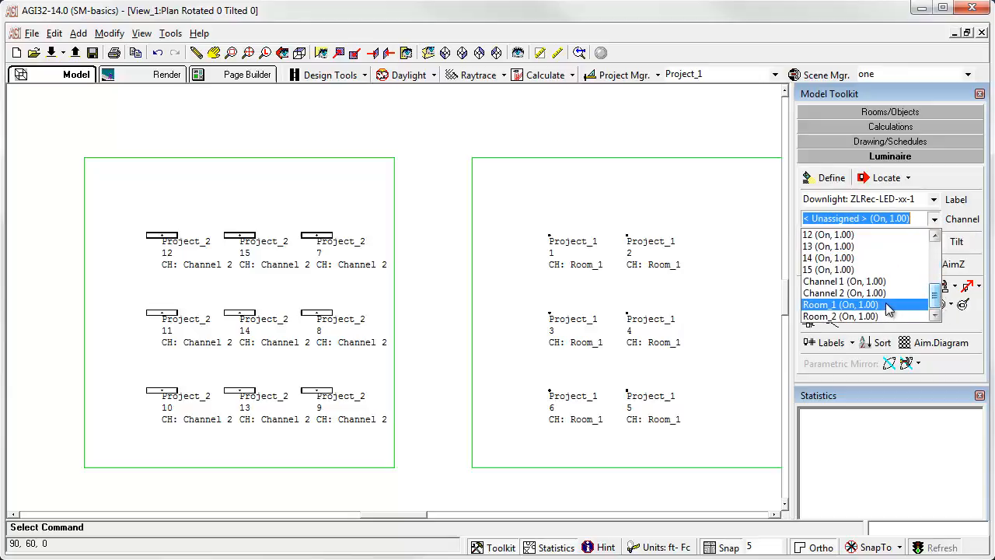
left_click(844, 293)
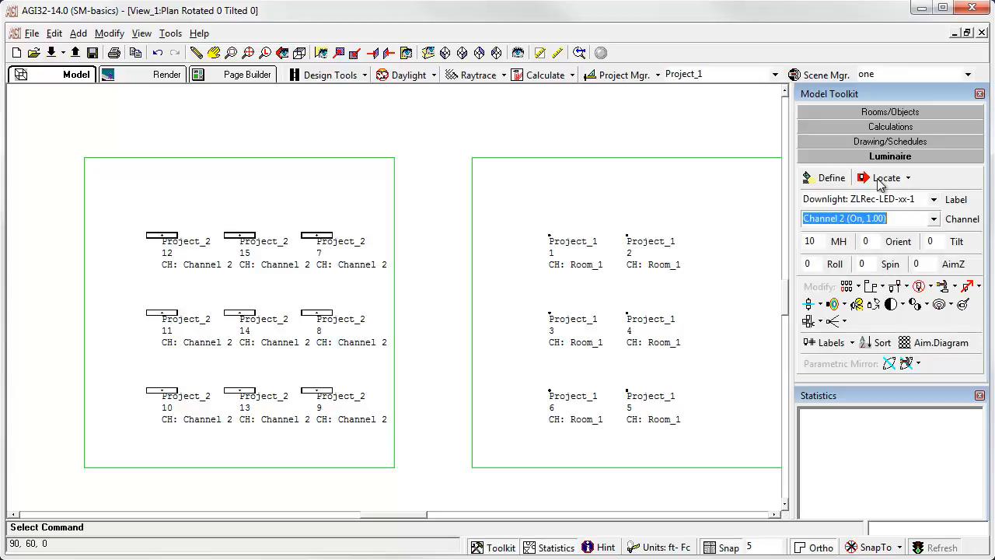
left_click(886, 177)
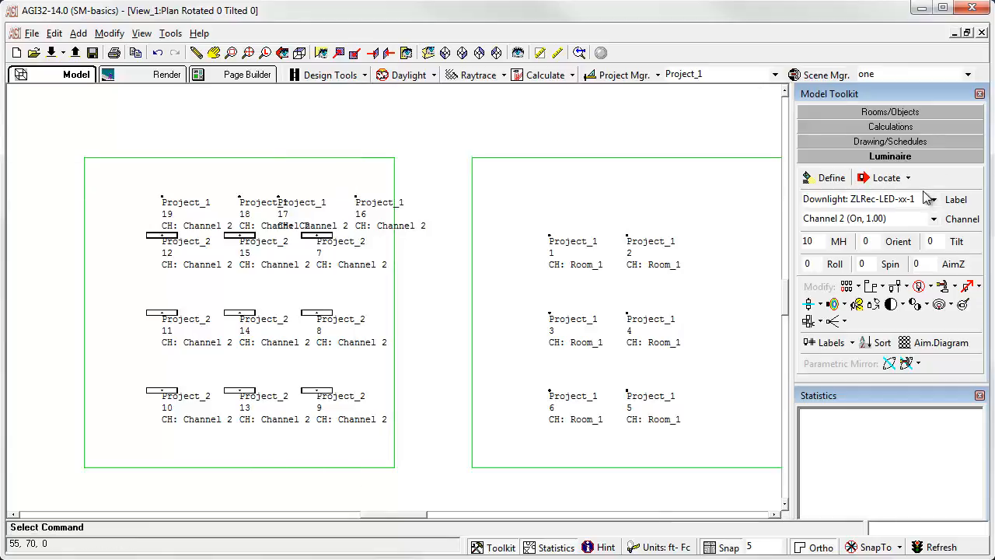
left_click(933, 218)
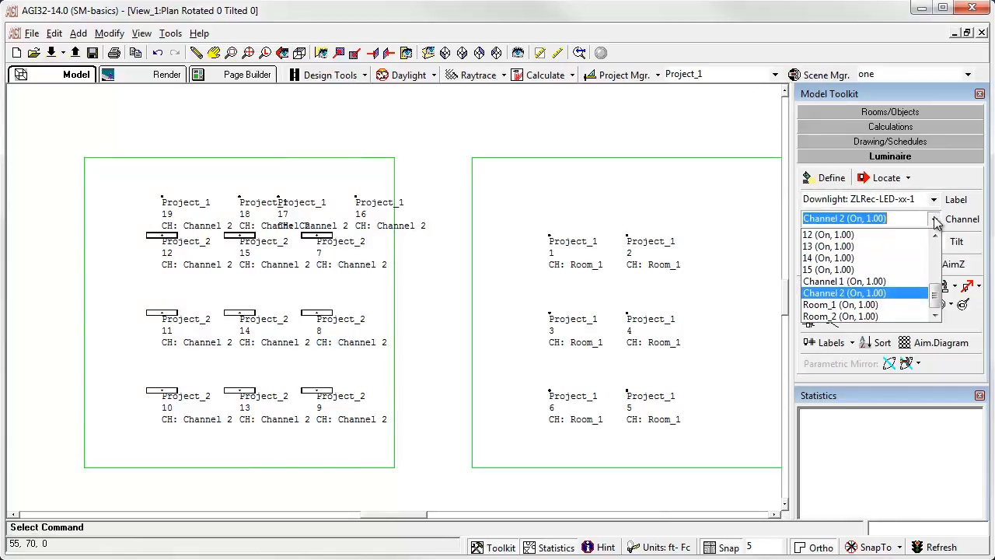
left_click(843, 316)
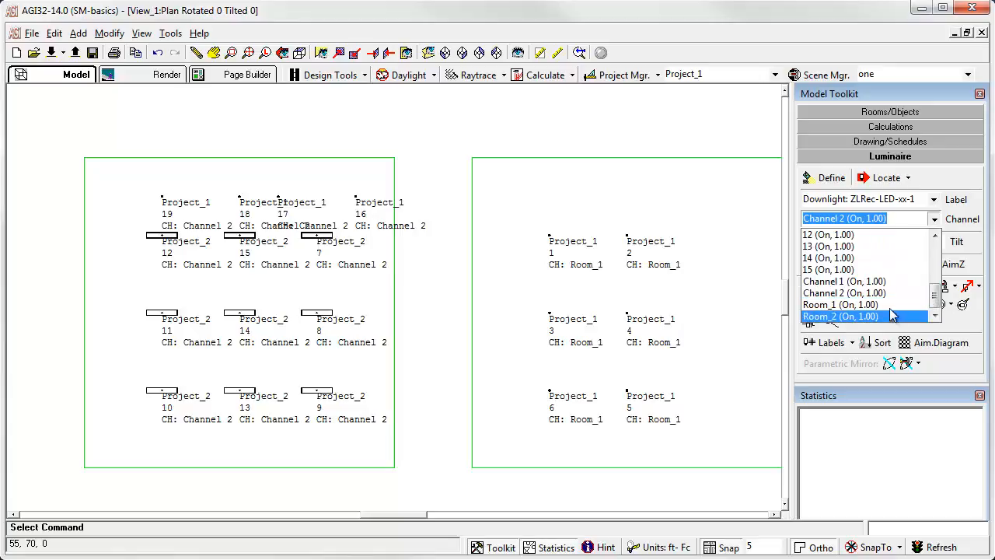
left_click(840, 303)
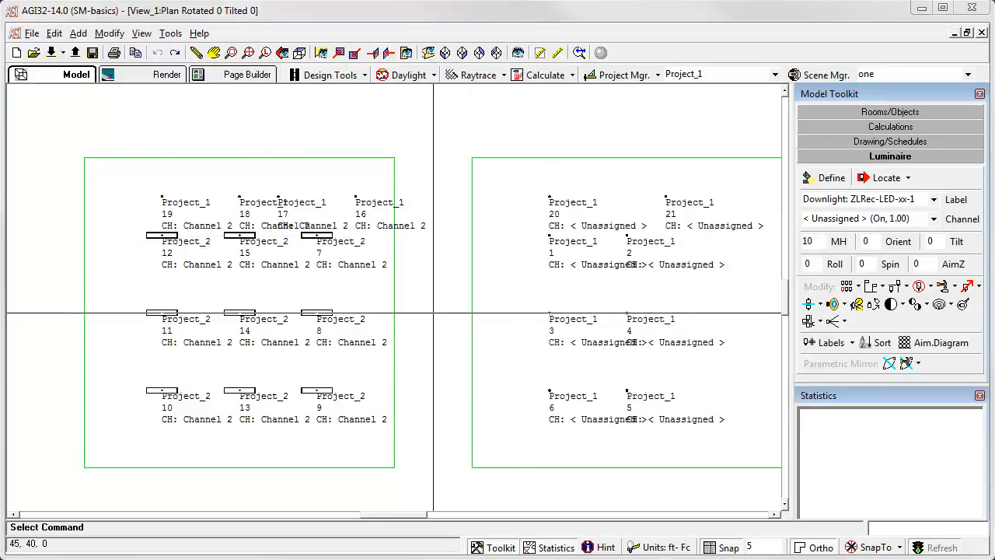
Window-select the four top left-room downlights and move them to Channel 1
left_click(916, 303)
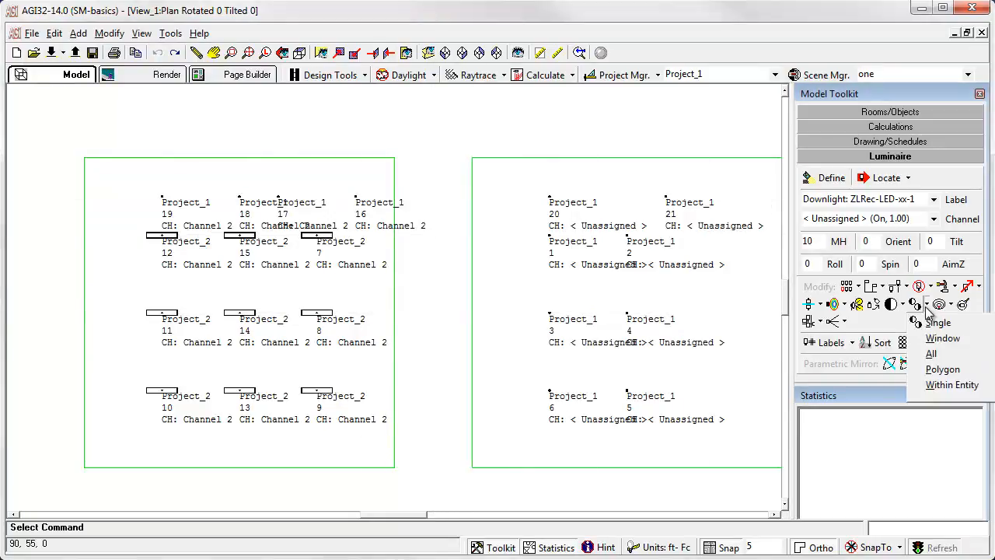
left_click(939, 321)
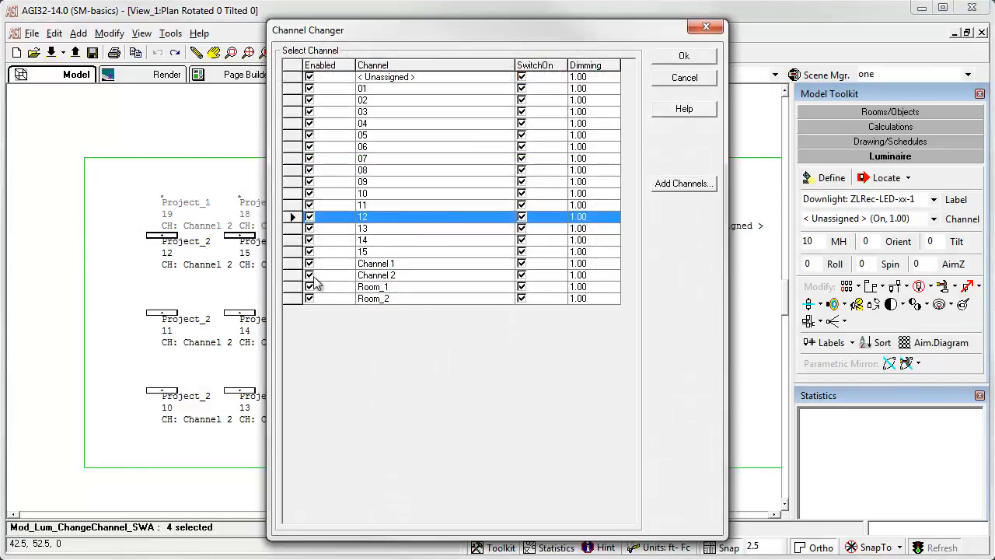
left_click(376, 265)
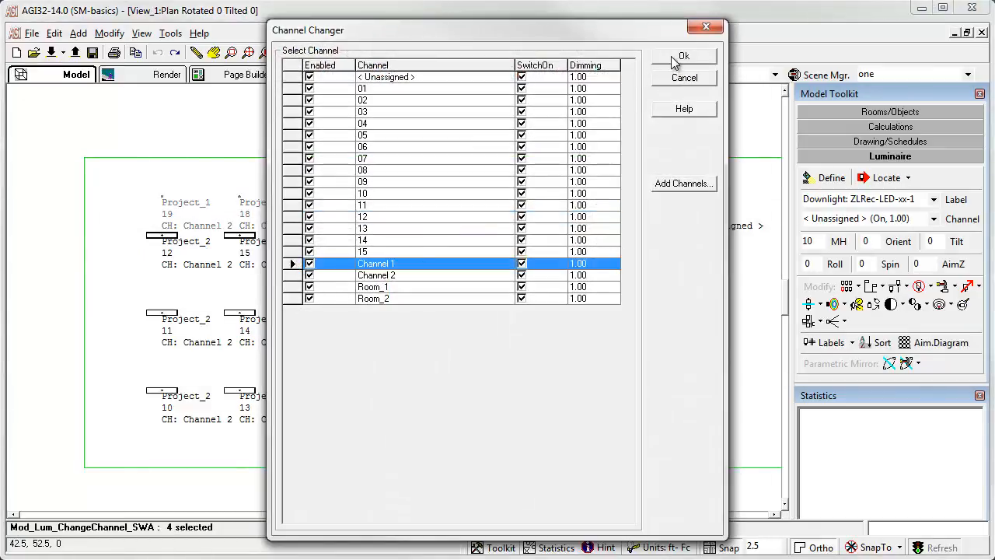
left_click(684, 56)
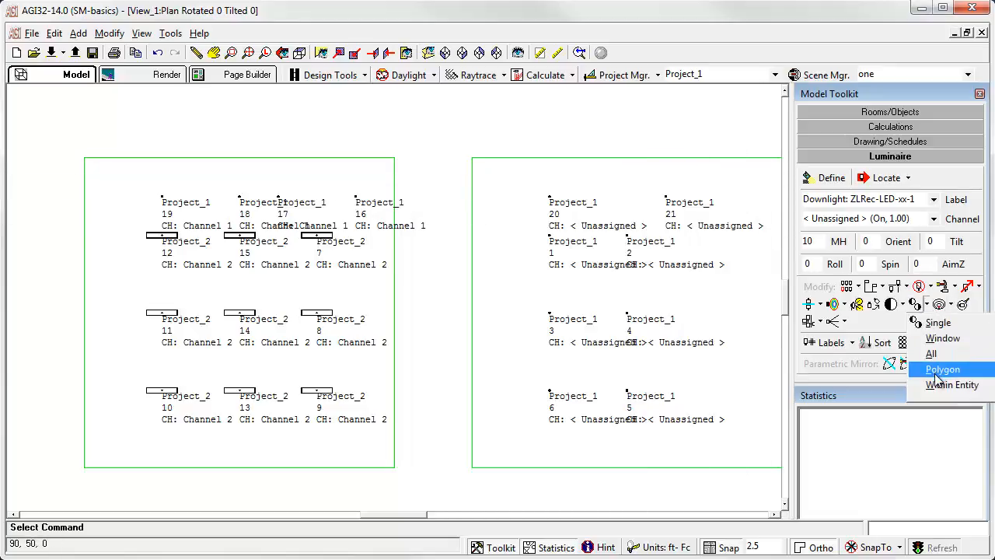
Create a new Channel_3 and assign the eight right-room luminaires to it Within Entity
left_click(952, 386)
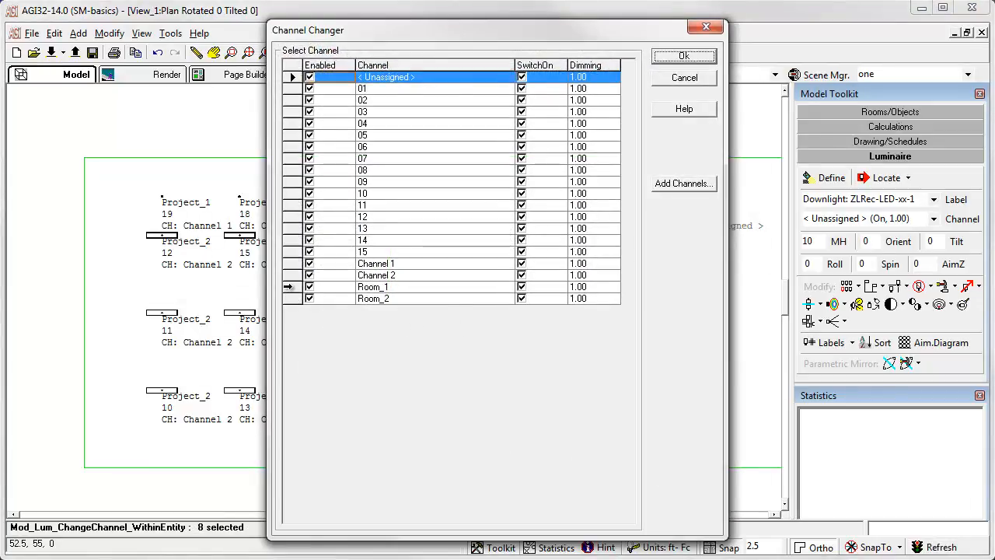
left_click(684, 183)
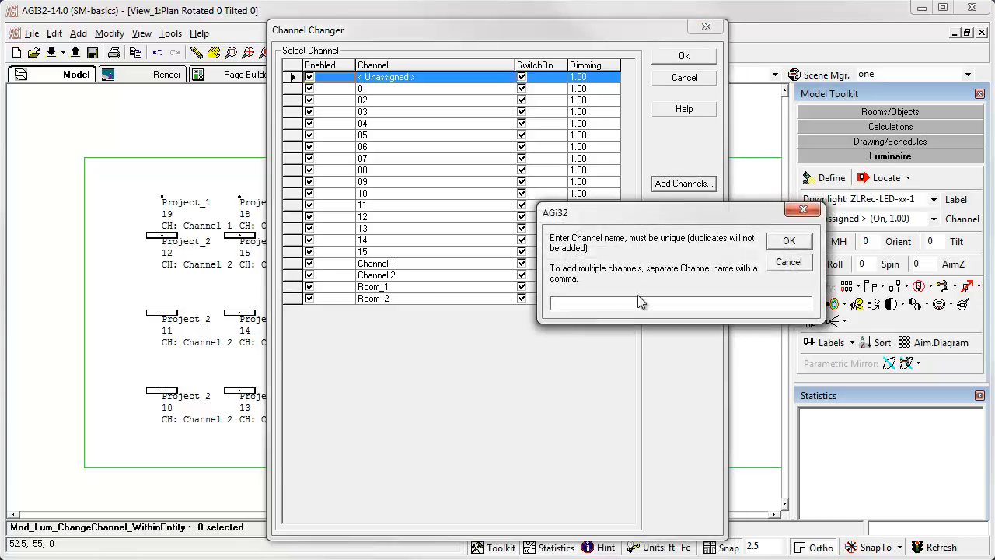
type("Channel_")
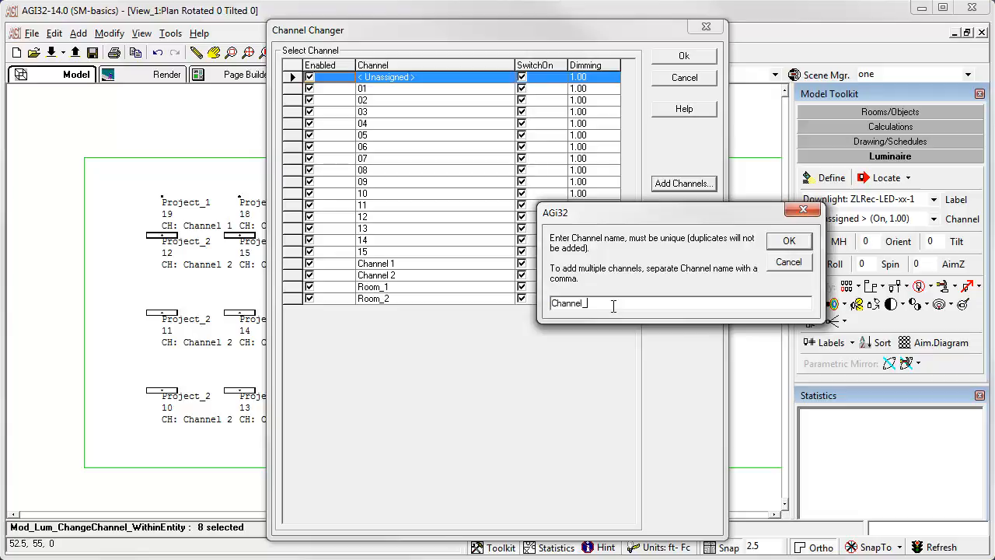
left_click(788, 239)
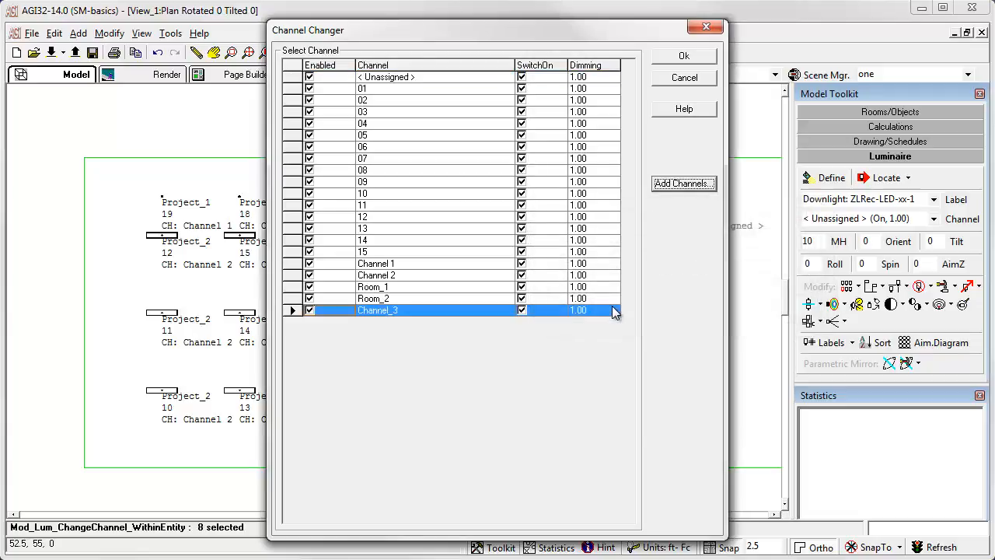
left_click(683, 56)
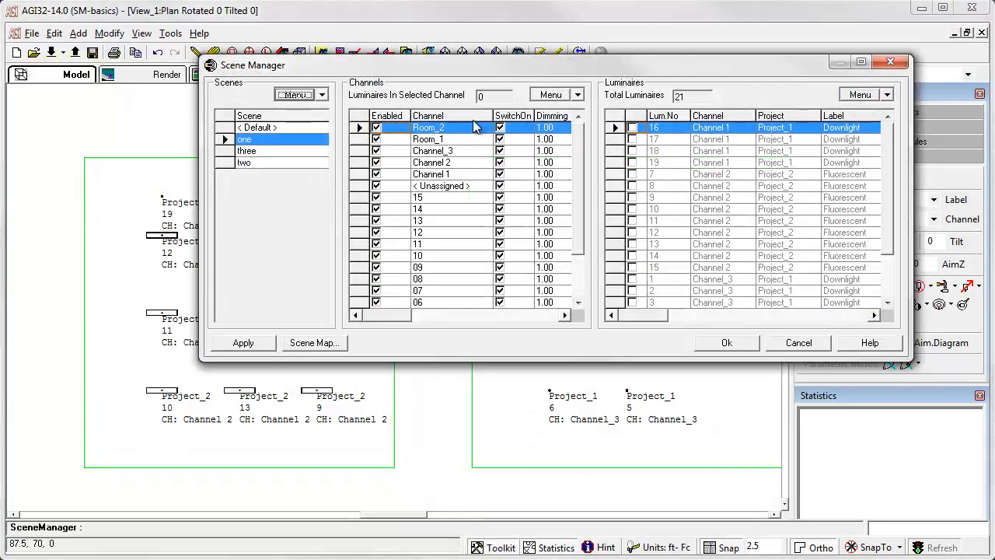
Purge unused channels and disable Channel_3 in scene one
left_click(555, 95)
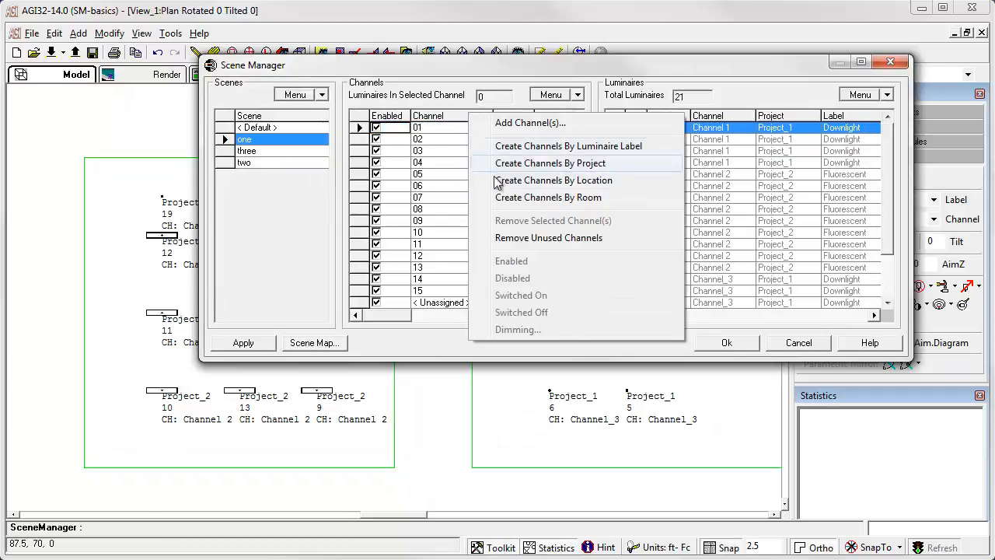
left_click(550, 164)
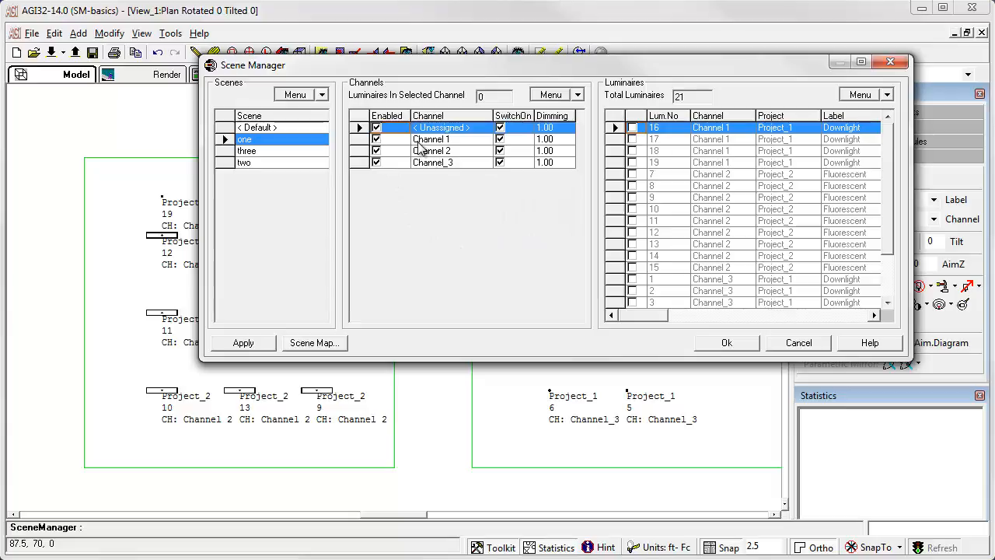
mouse_move(310, 262)
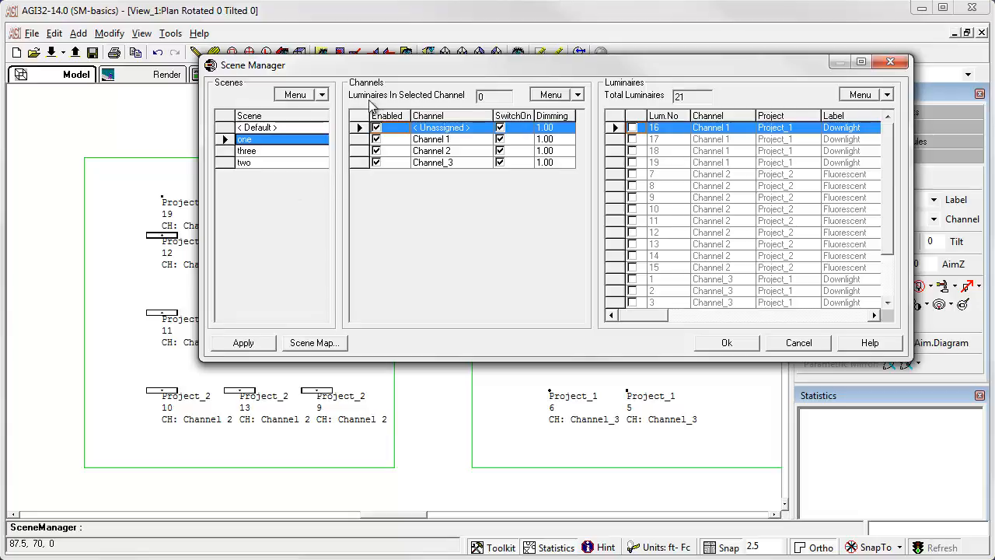
left_click_drag(252, 65, 311, 31)
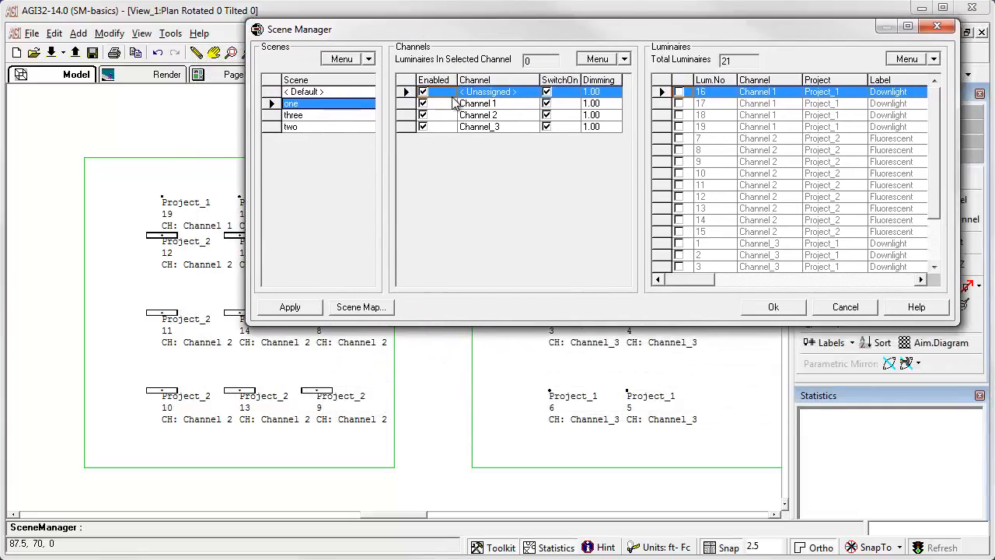
left_click(476, 103)
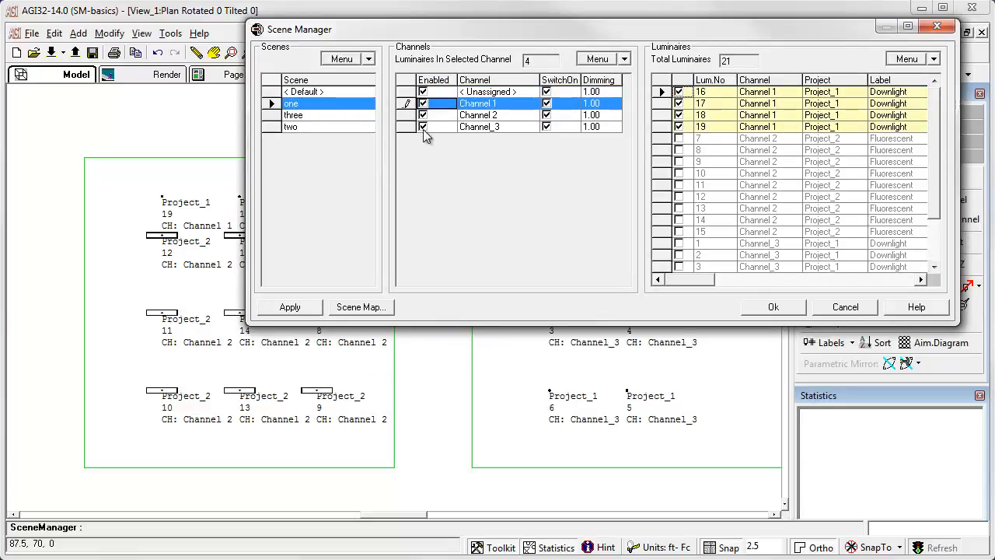
left_click(479, 126)
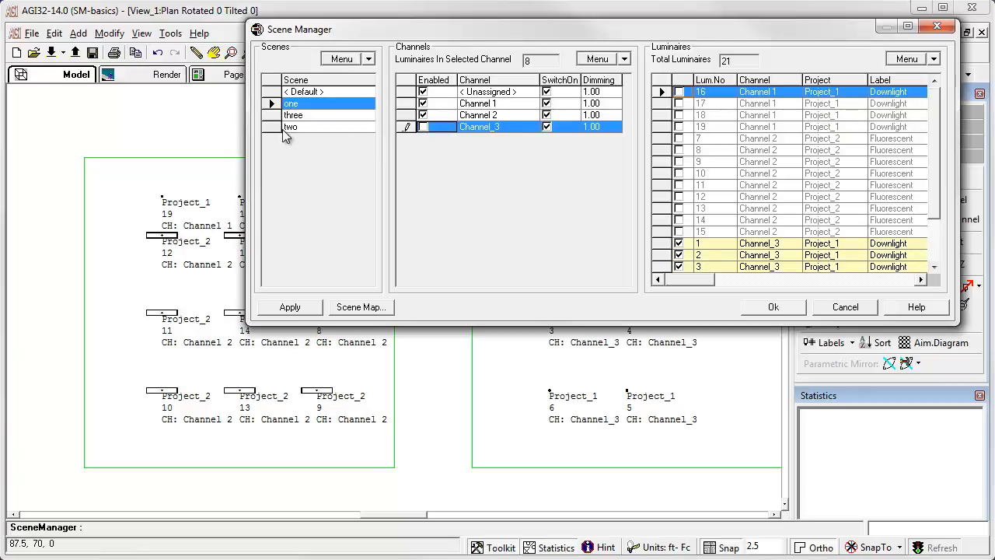
Disable Channels 1 and 2 in scene two, leaving only Channel_3 on
left_click(291, 127)
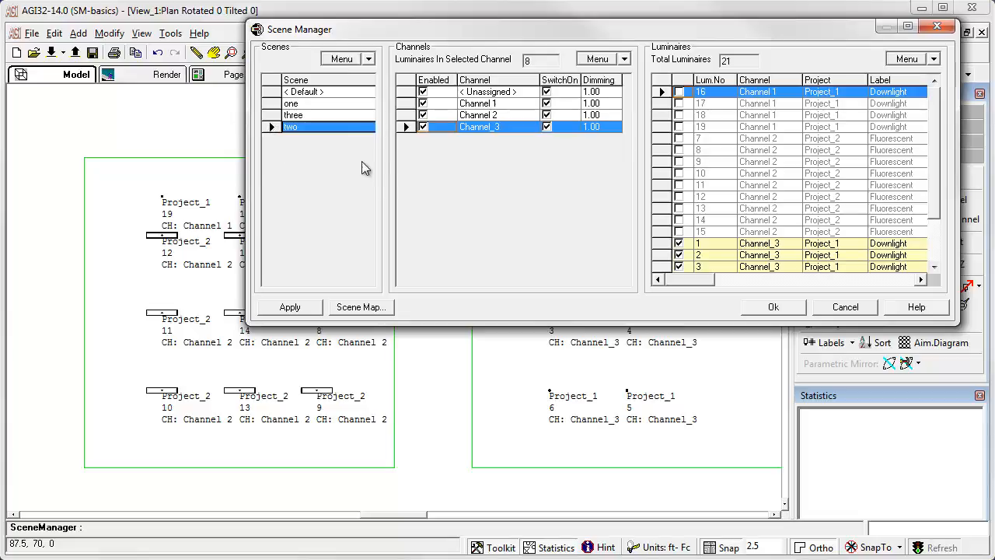
left_click(478, 115)
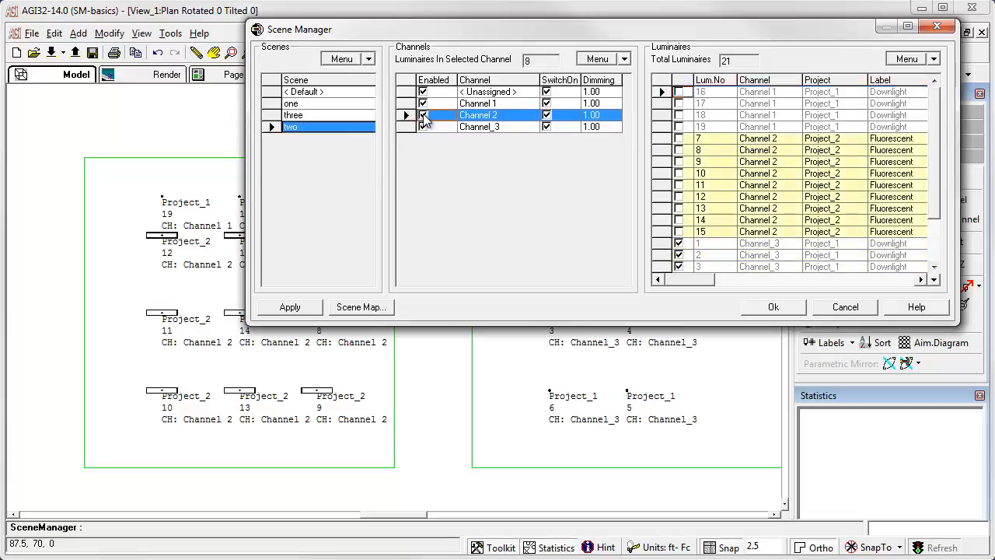
left_click(479, 103)
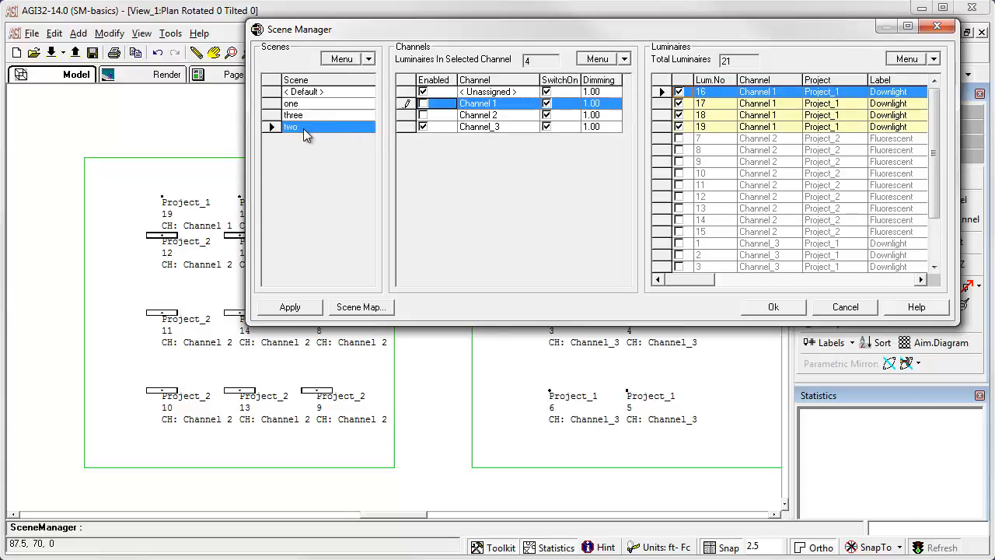
left_click(292, 115)
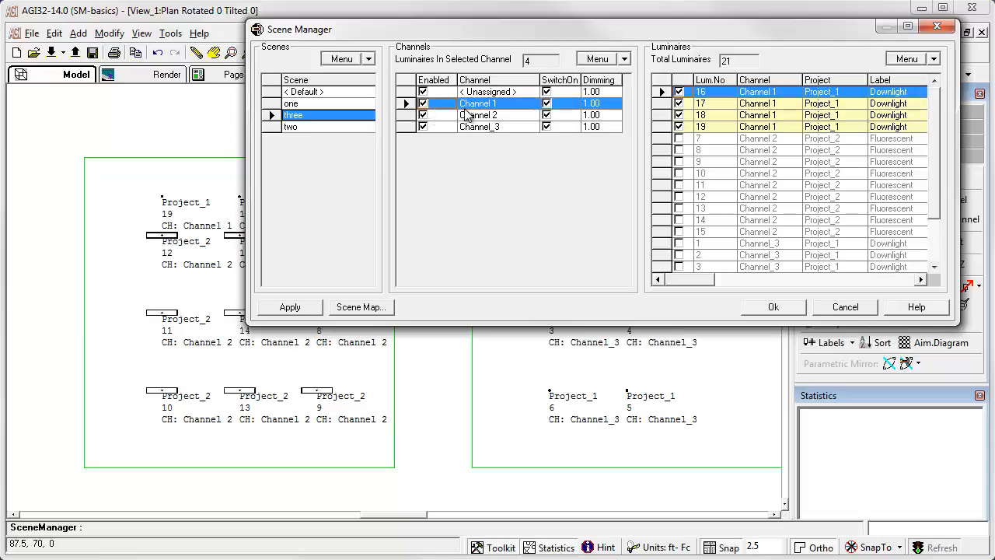
mouse_move(470, 133)
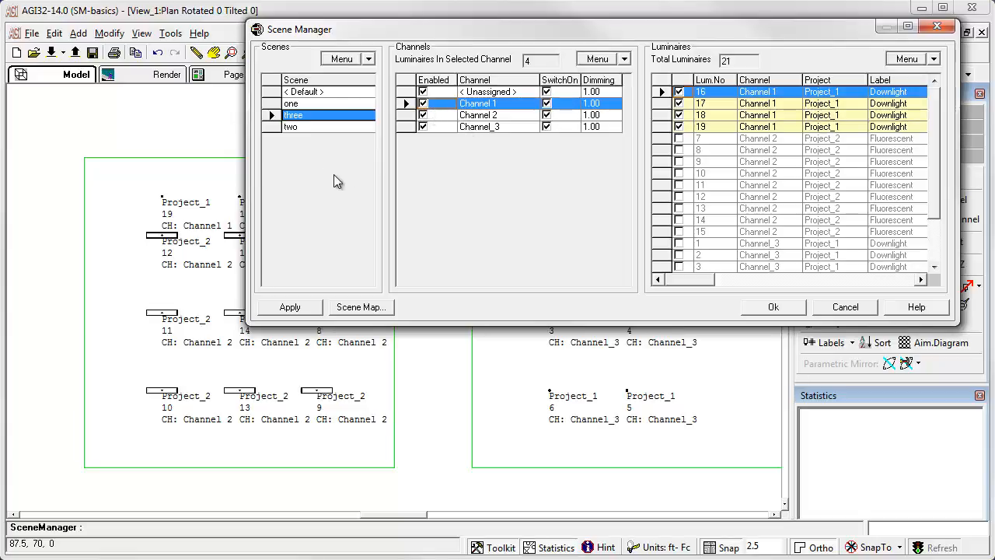
Add a new scene named Four in Scene Manager
left_click(347, 59)
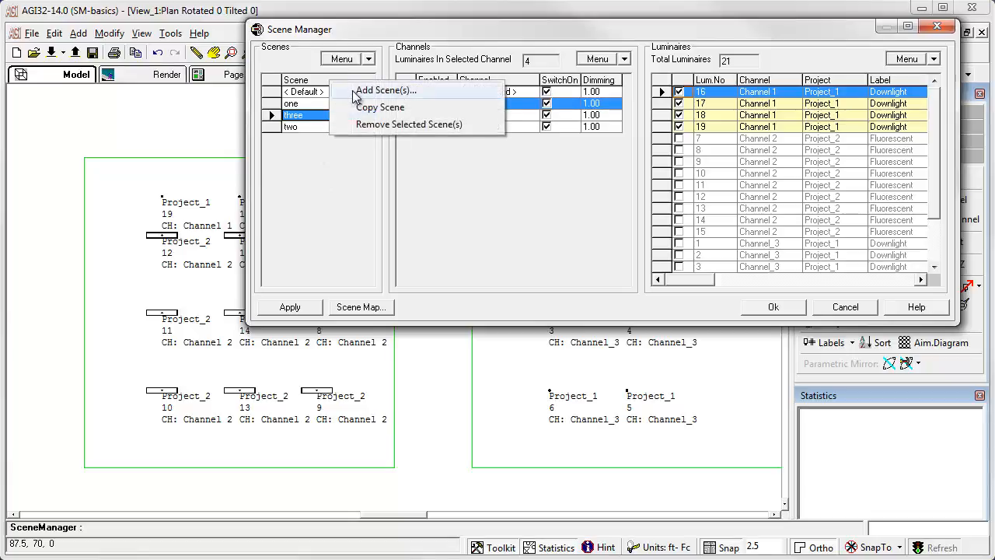
left_click(385, 91)
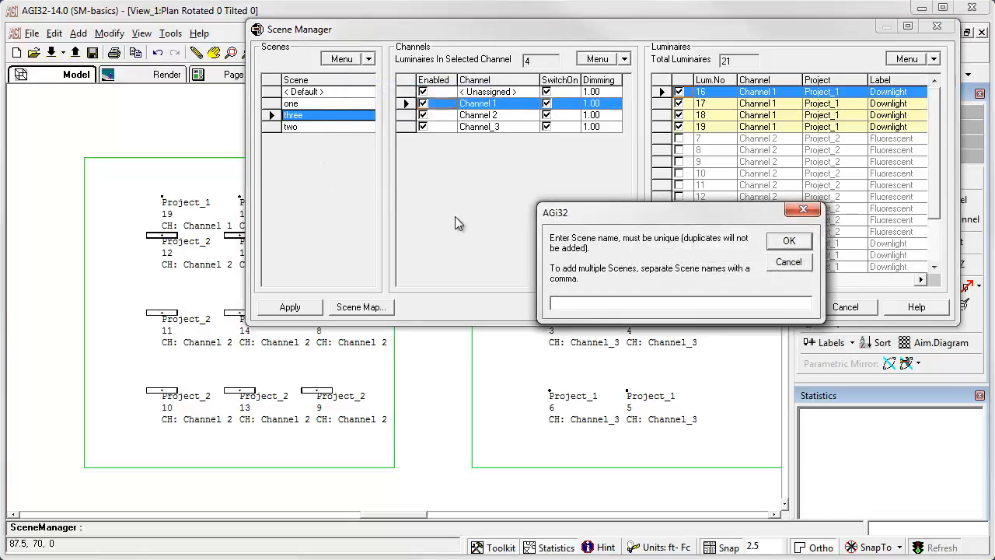
type("F")
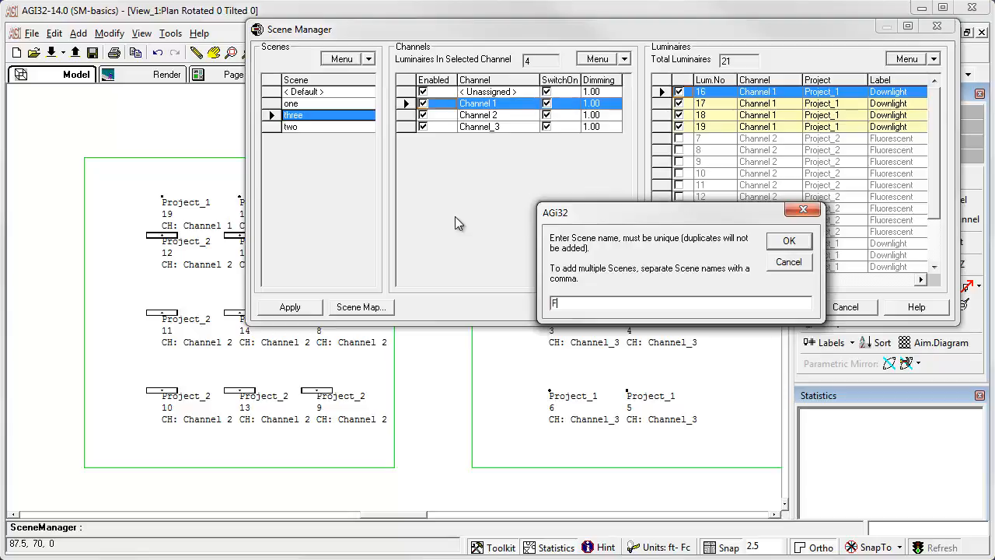
type("our")
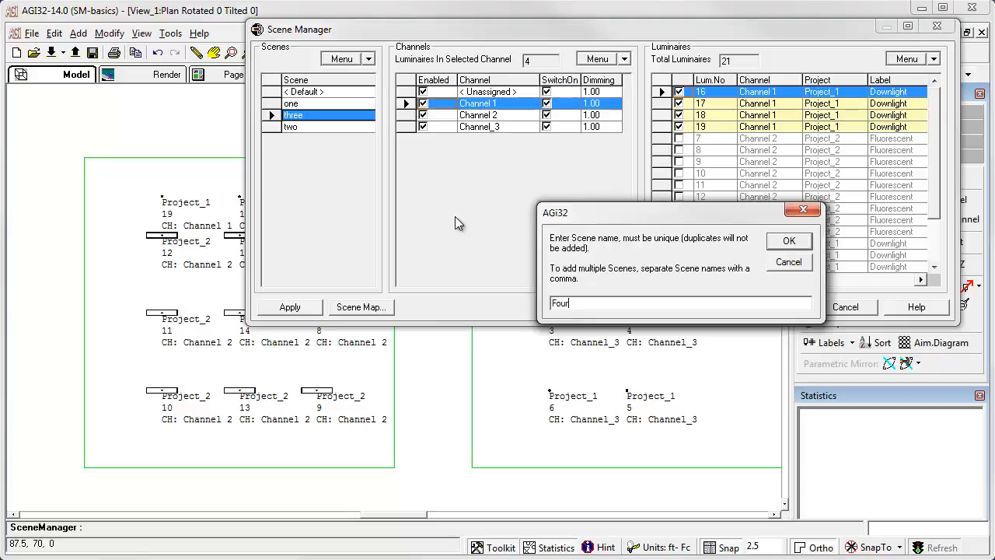
left_click(788, 239)
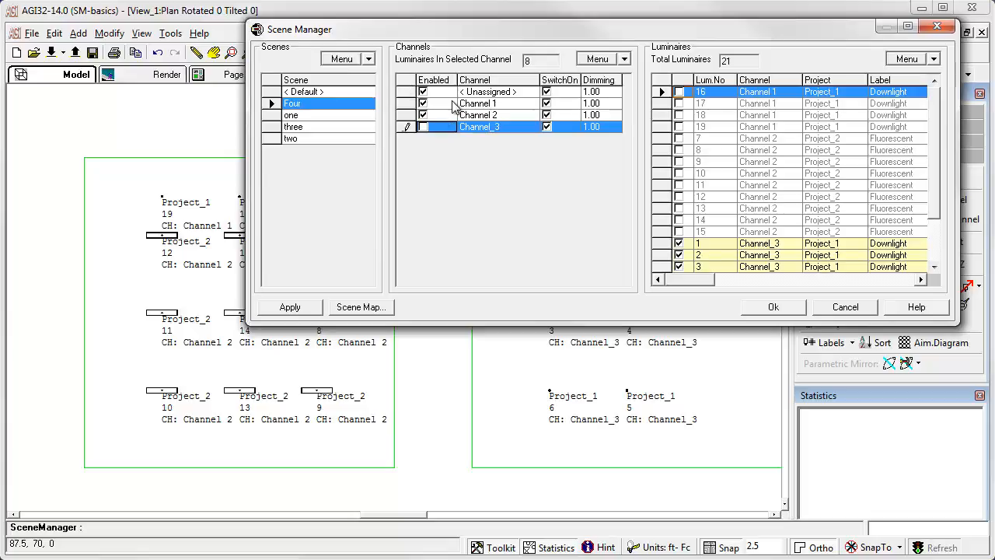
Give scene Four Channel_3 off and Channel 1 dimmed to 0.50, then accept the scene settings
left_click(478, 103)
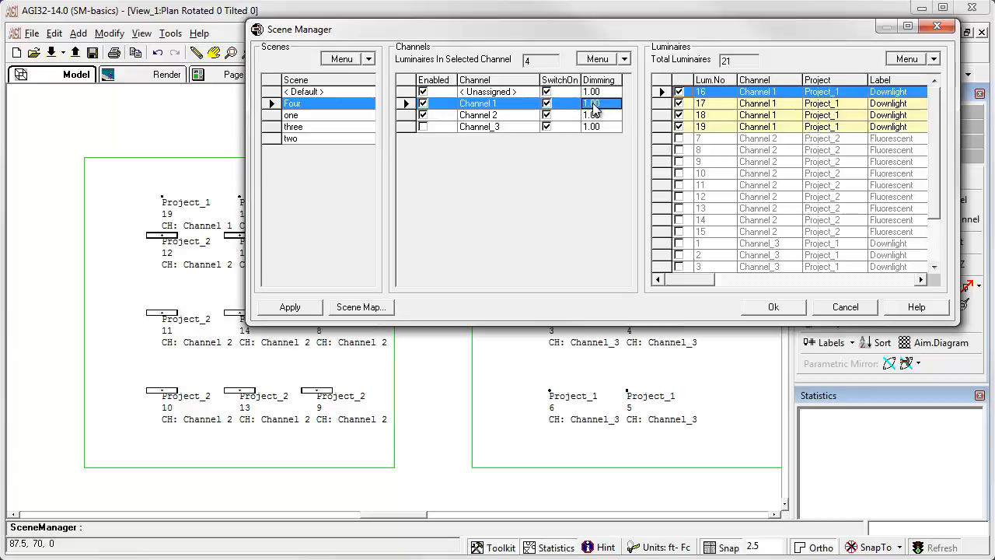
type(".5")
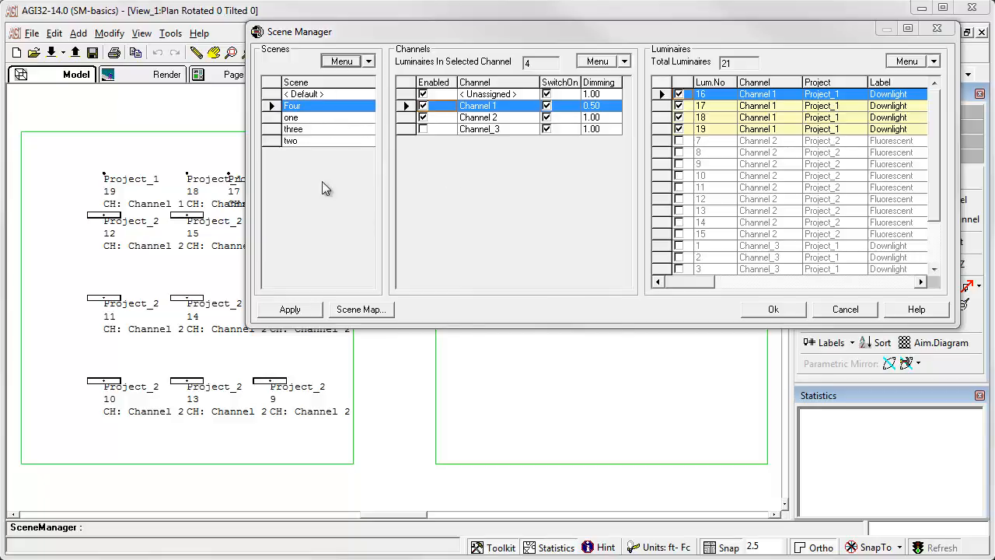
left_click(773, 307)
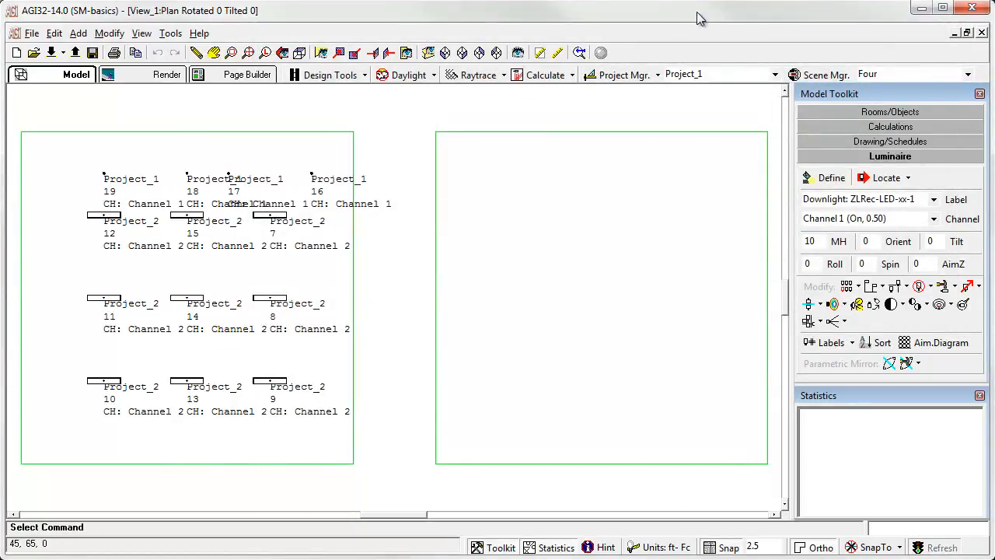
Preview scenes one and two on the plan, return to scene Four and enter Render mode
left_click(967, 75)
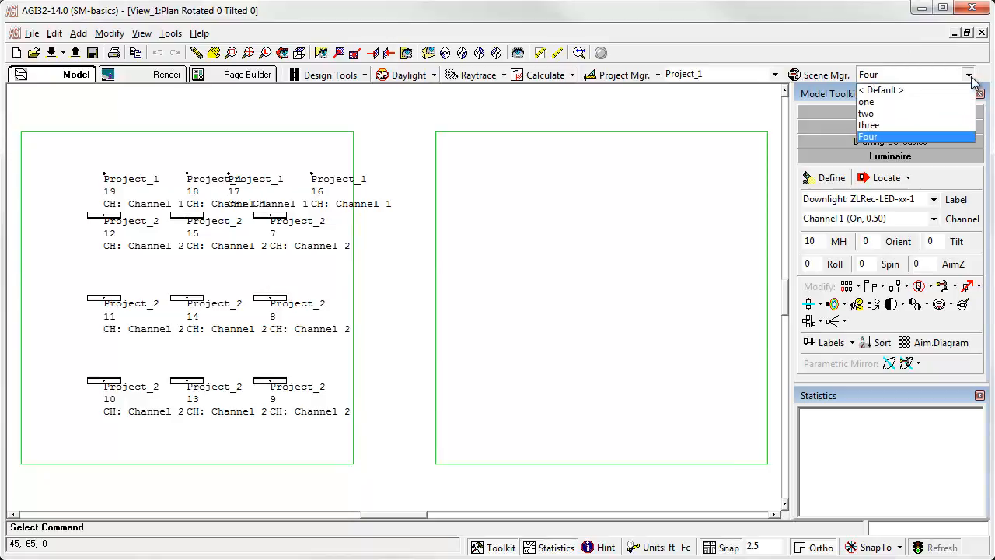
mouse_move(892, 103)
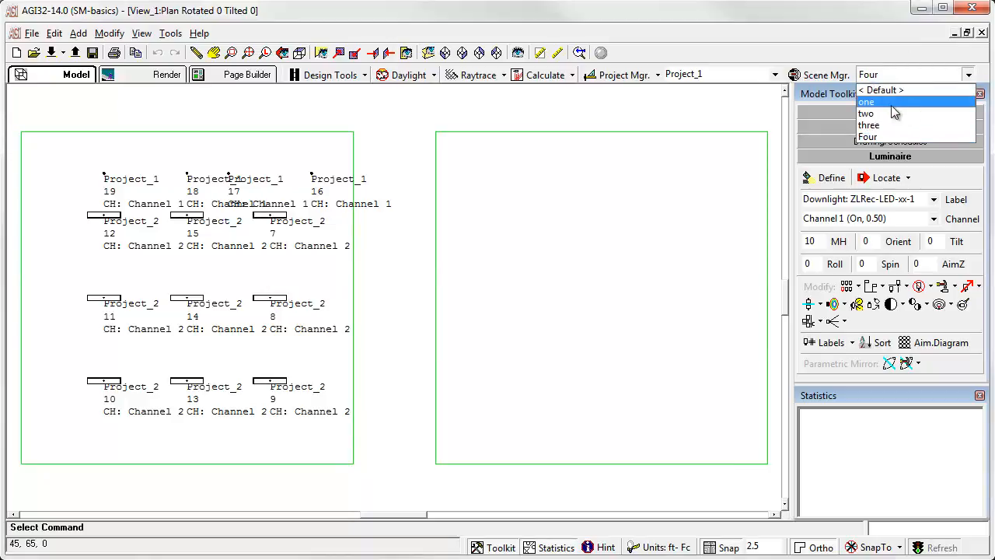
left_click(865, 101)
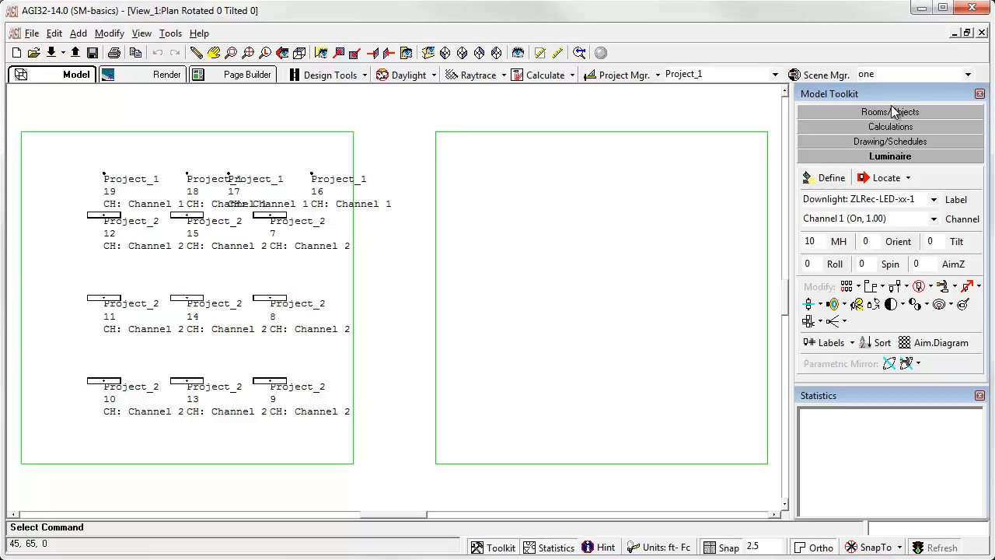
left_click(967, 75)
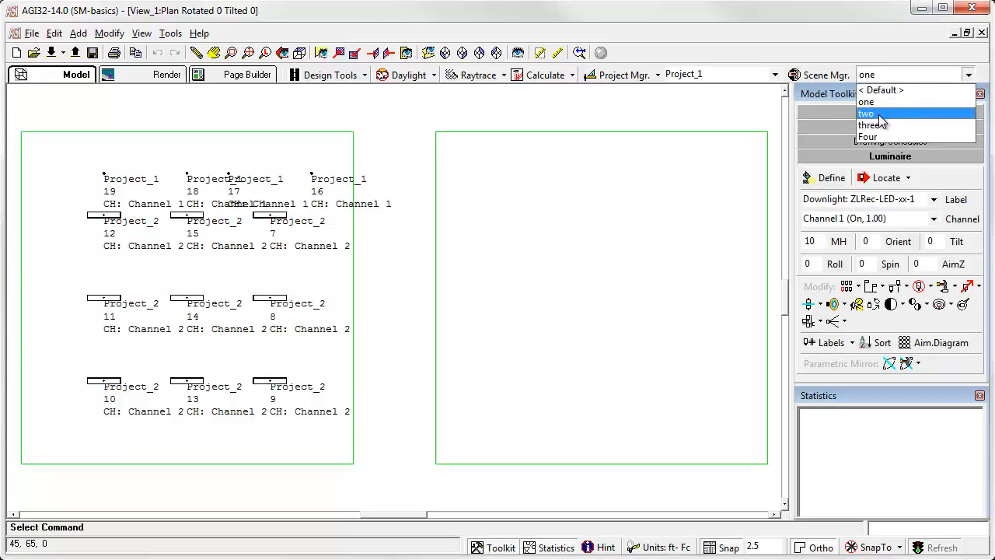
left_click(864, 109)
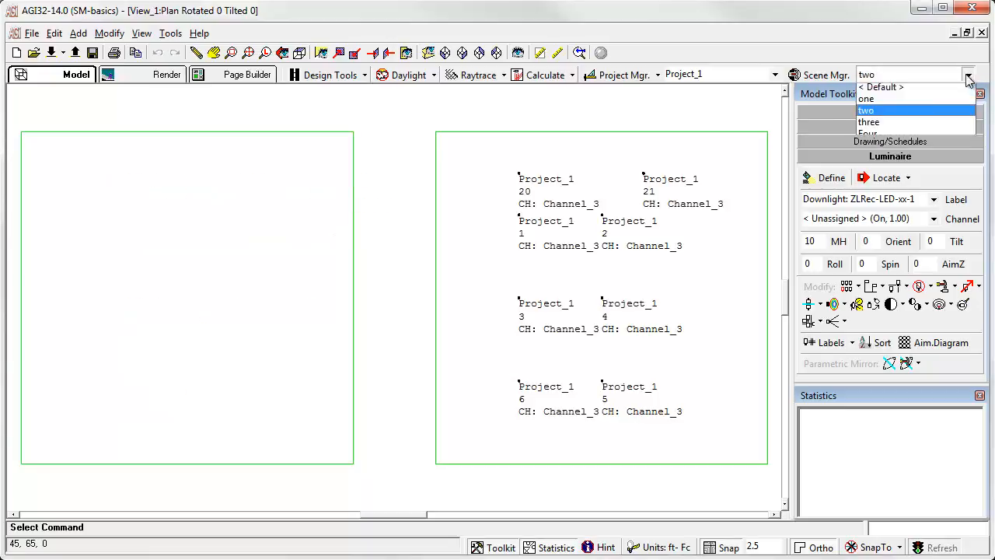
left_click(868, 121)
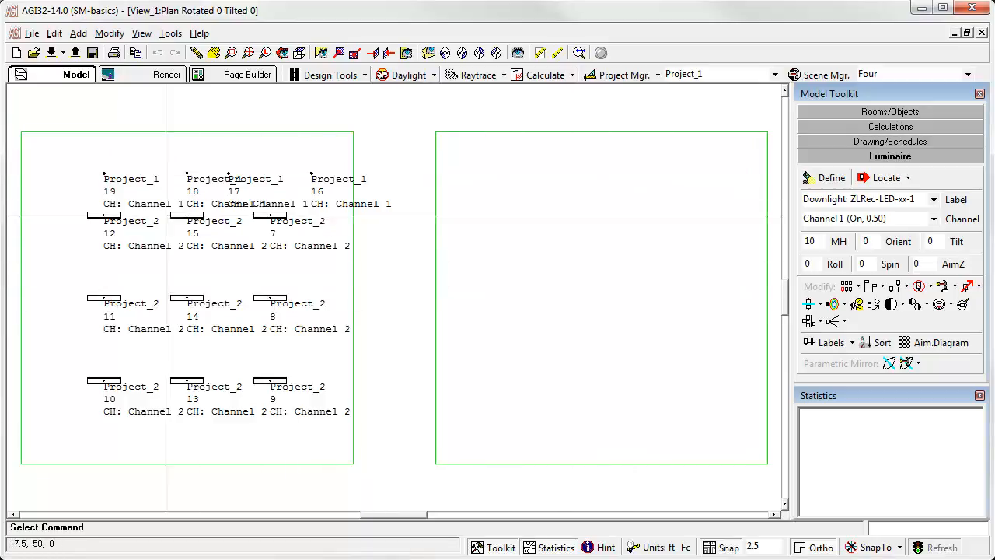
left_click(164, 75)
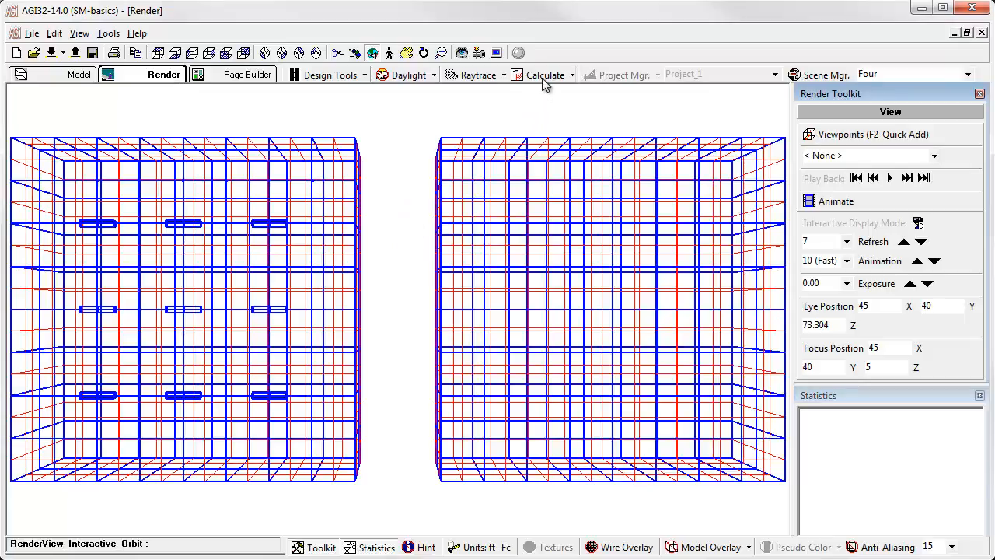
Calculate scene Four, then switch to scene two and calculate it, lighting only the Channel_3 room
left_click(544, 75)
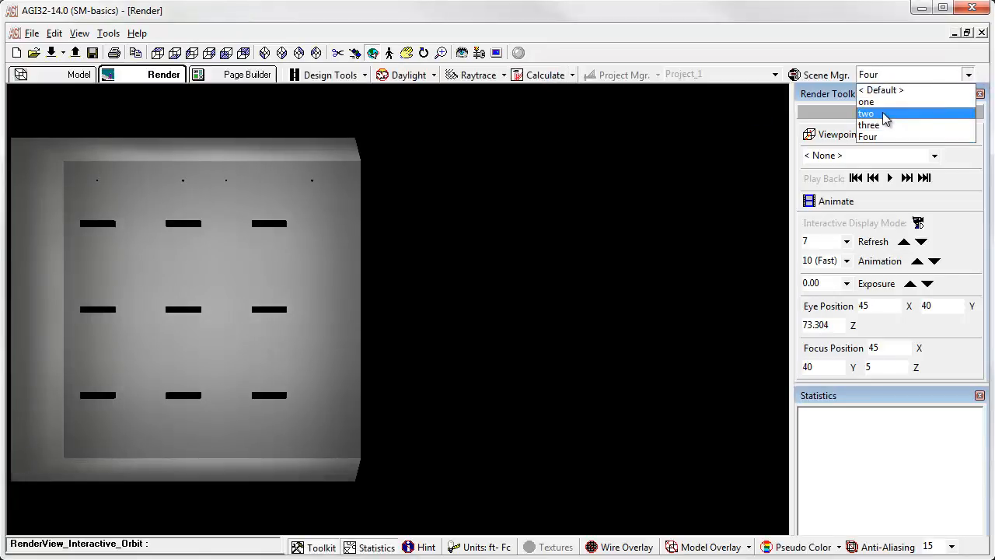
left_click(866, 112)
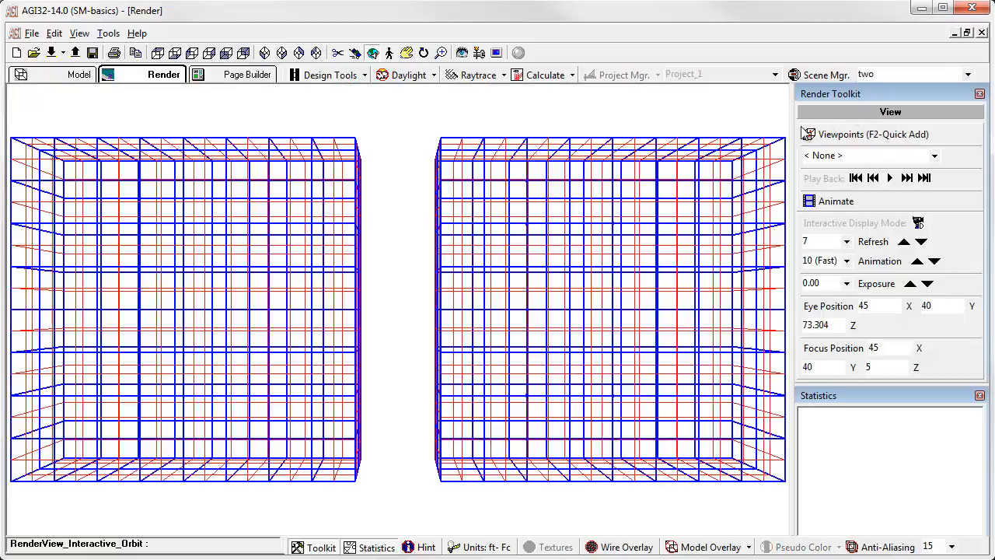
mouse_move(544, 75)
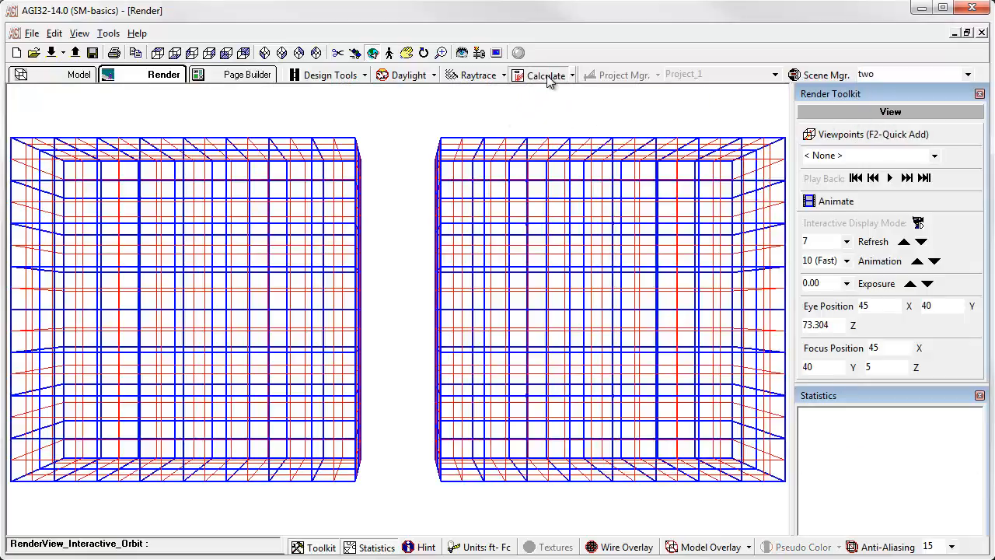
left_click(544, 75)
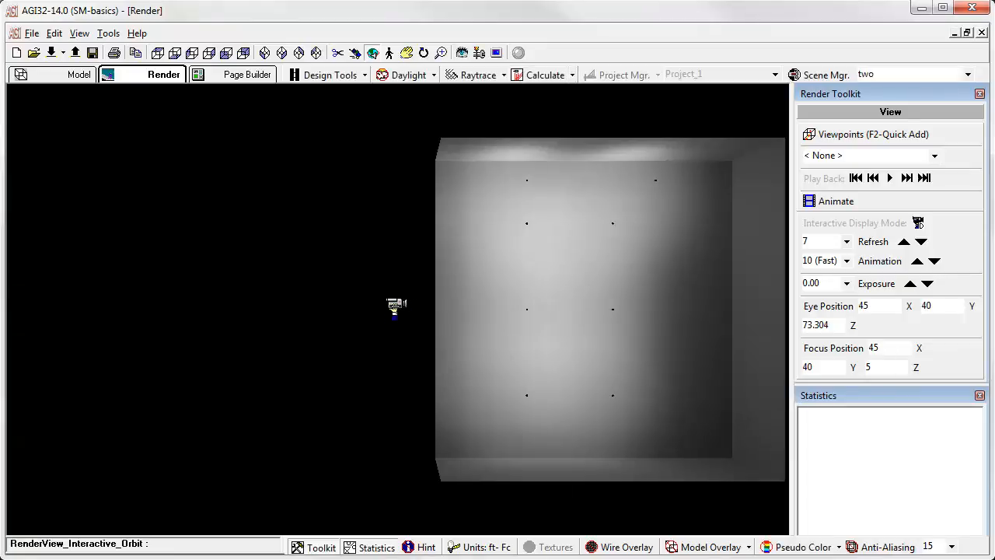
mouse_move(391, 311)
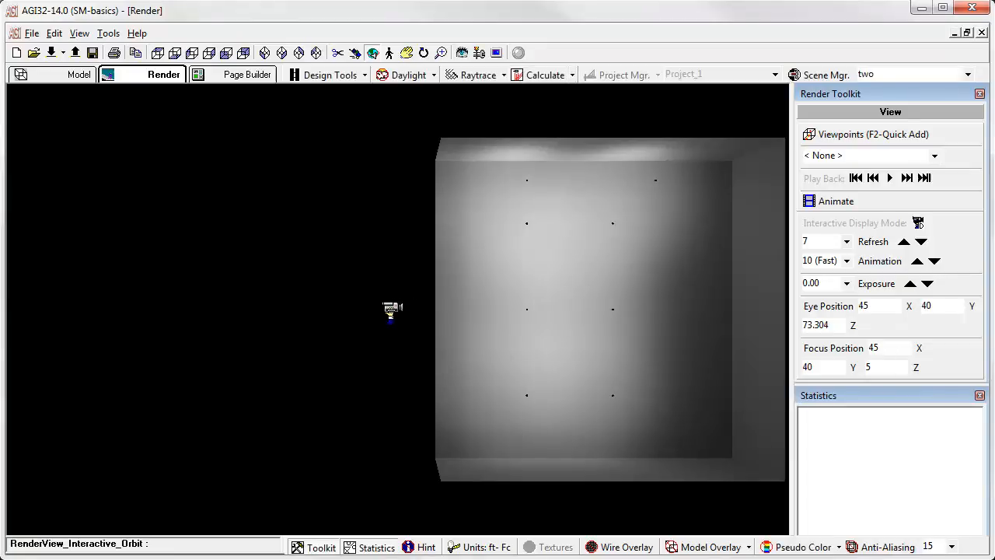